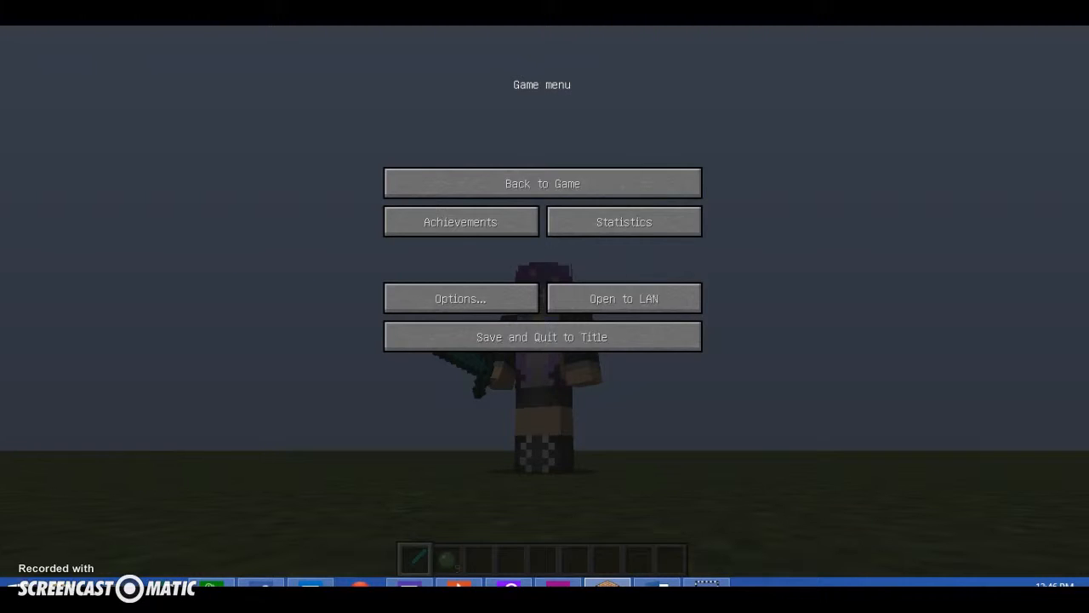
mouse_move(541, 184)
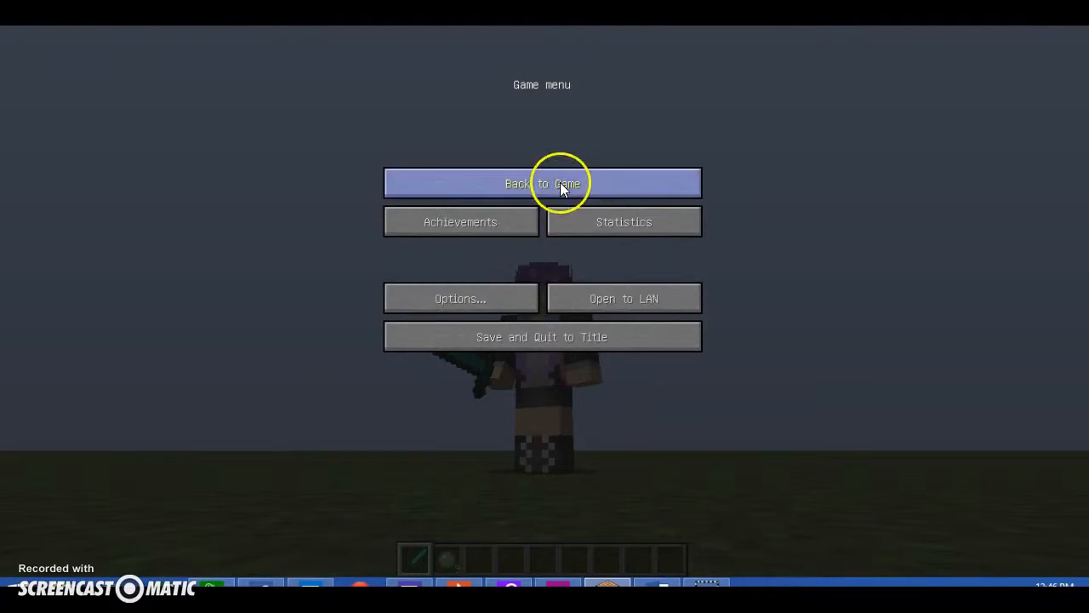
Resume play from the pause menu before opening the creative inventory
left_click(541, 184)
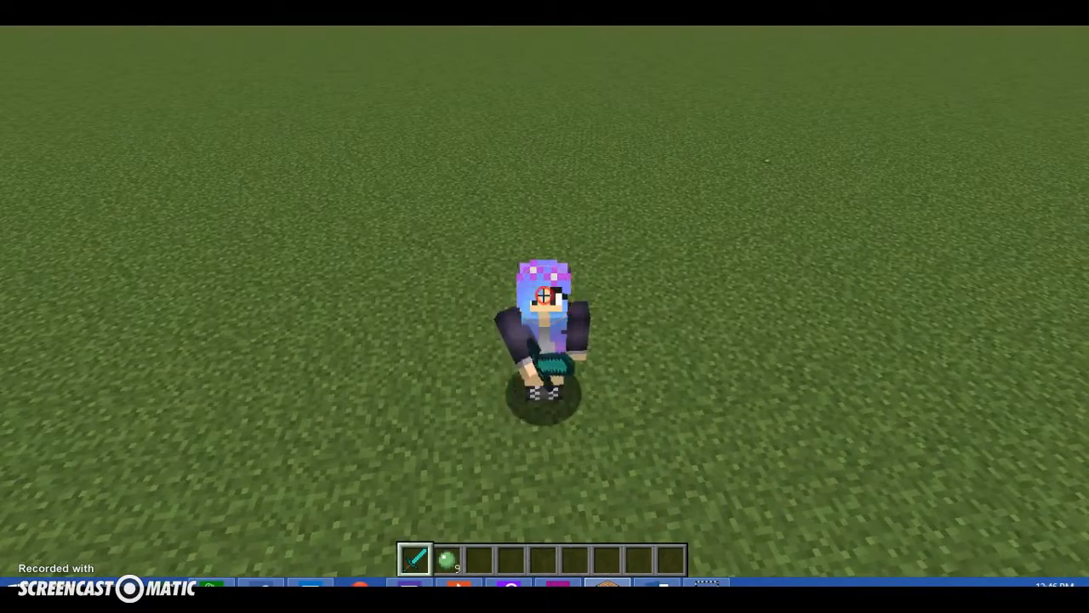
key("Escape")
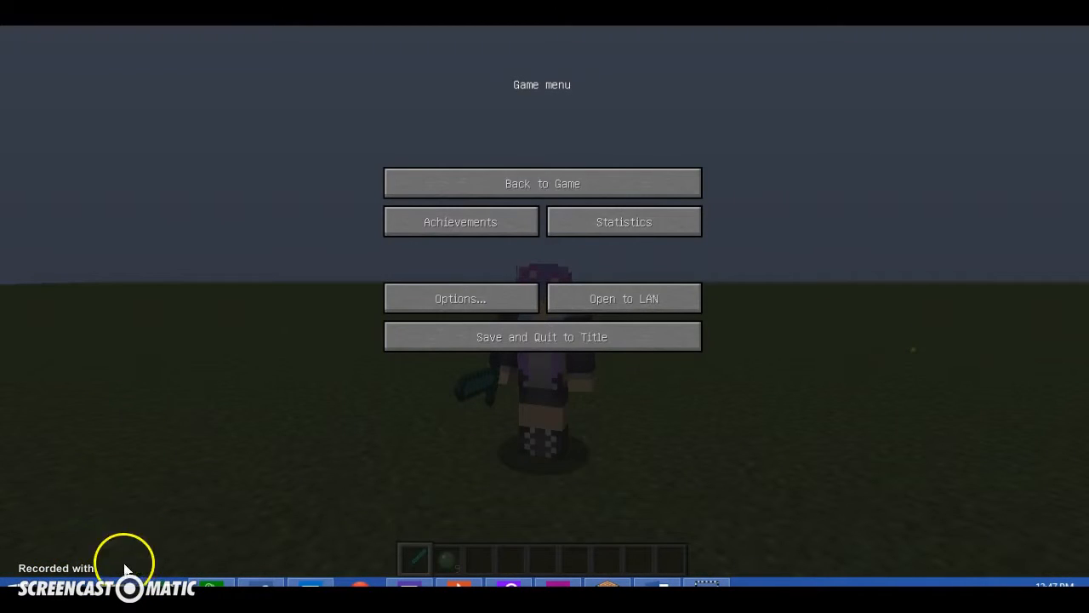
mouse_move(299, 240)
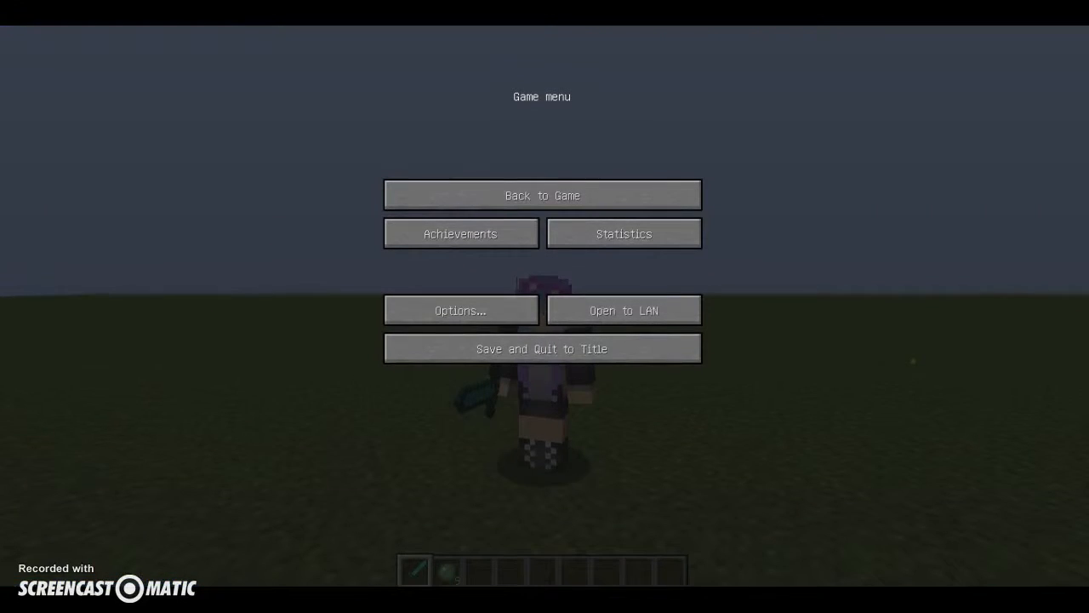
mouse_move(541, 194)
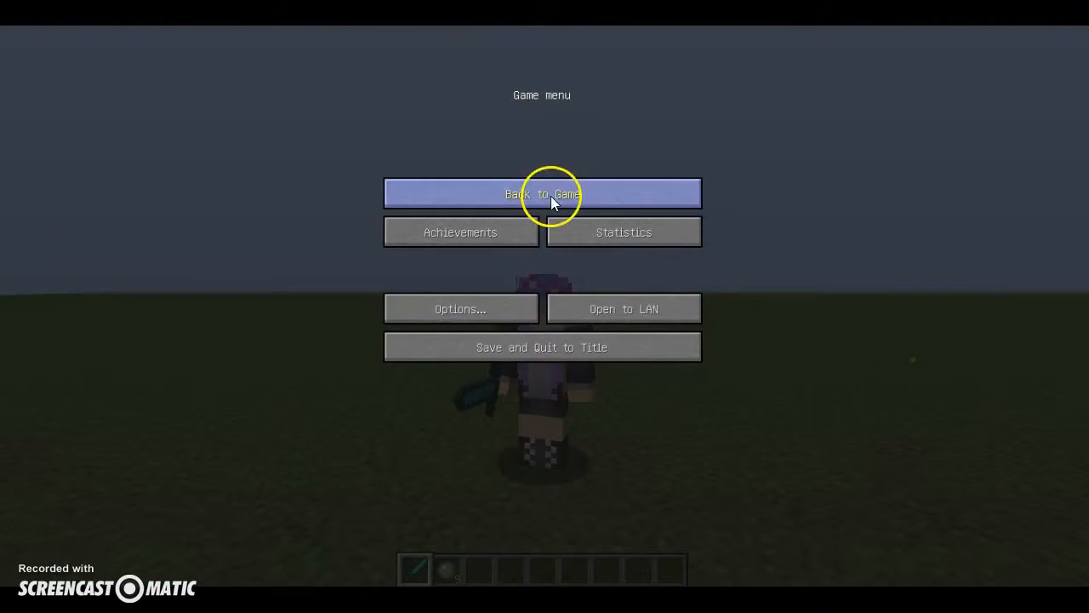
left_click(541, 194)
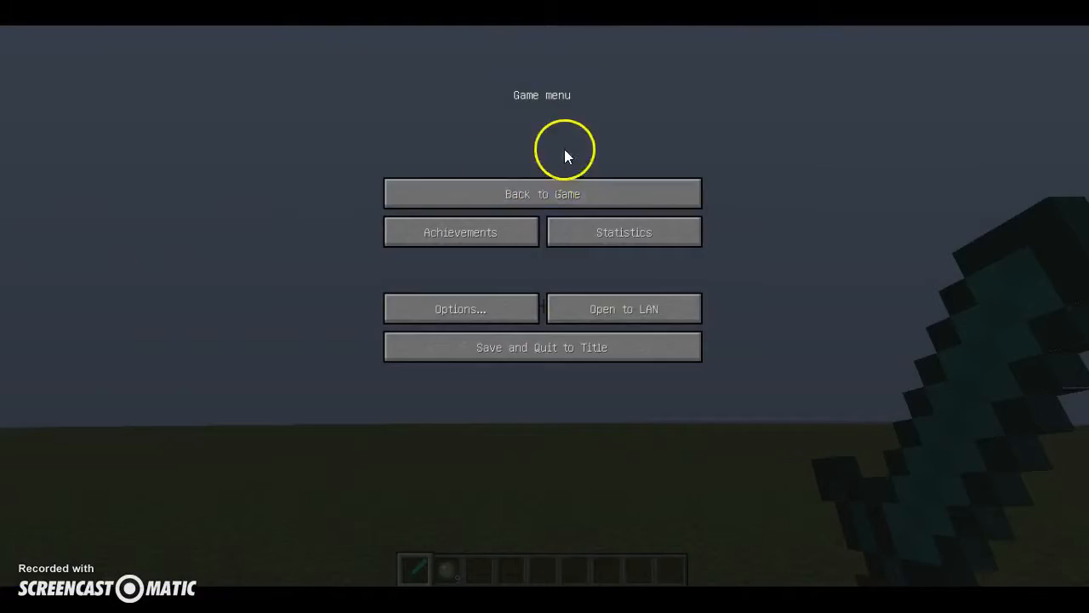
left_click(541, 194)
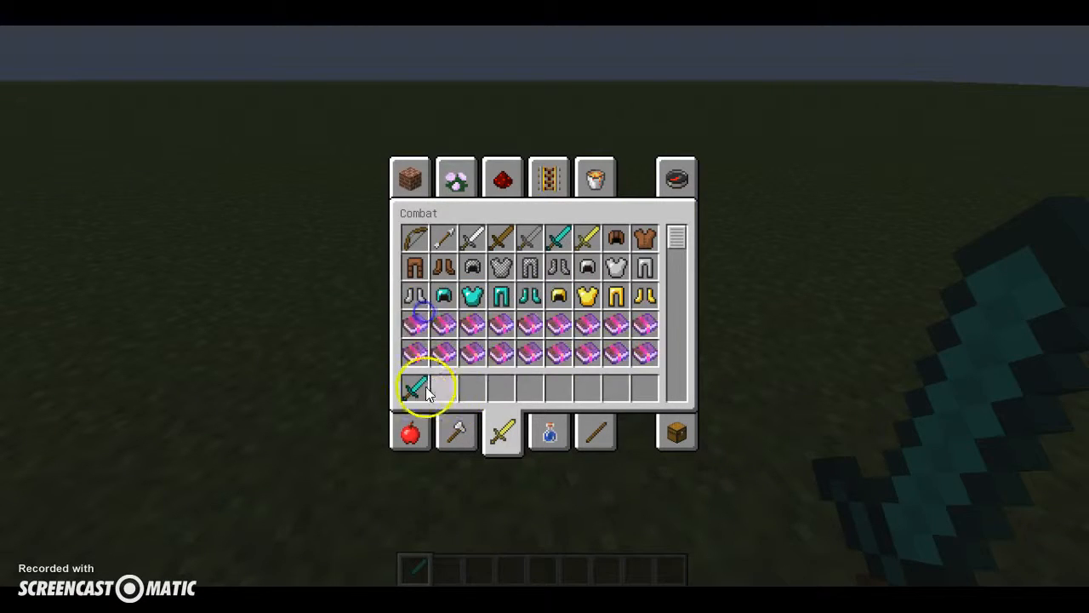
Browse to Building Blocks, stock the hotbar with obsidian and a yellow block, and return to the world
left_click(449, 177)
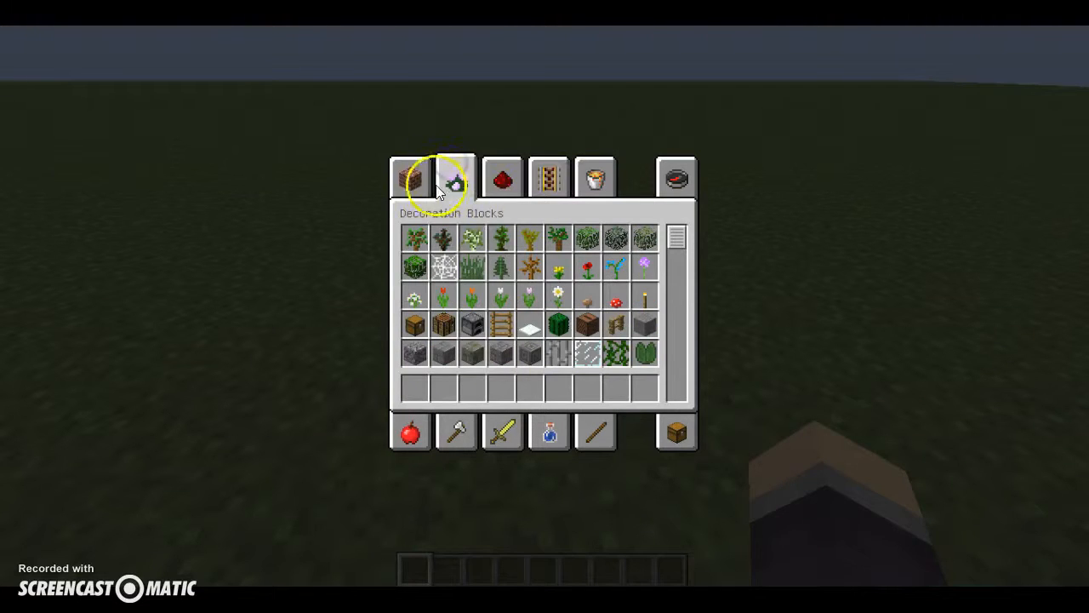
left_click(412, 177)
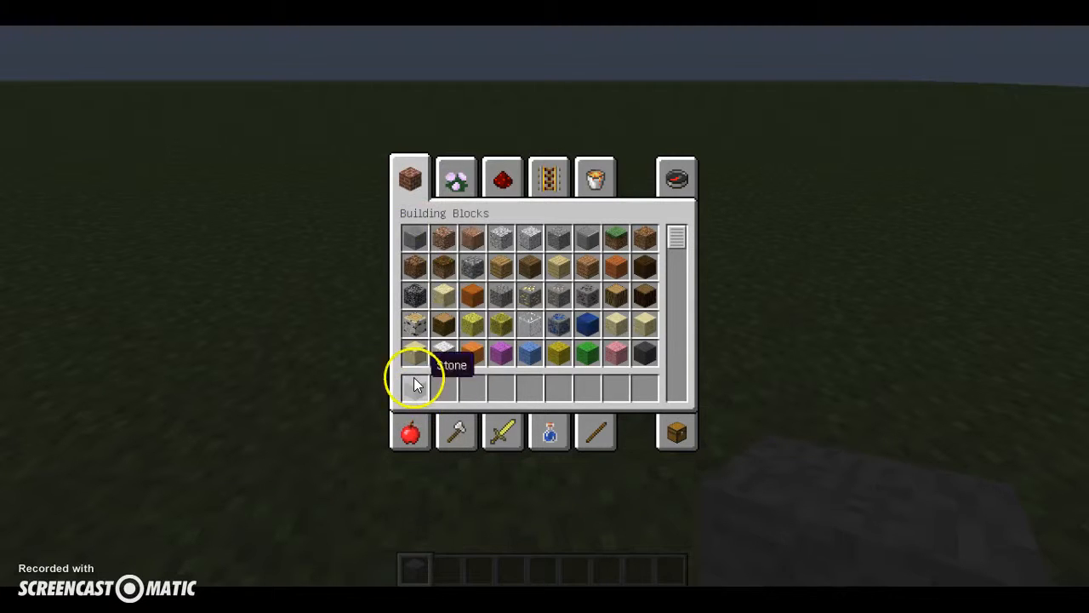
scroll("down", 3)
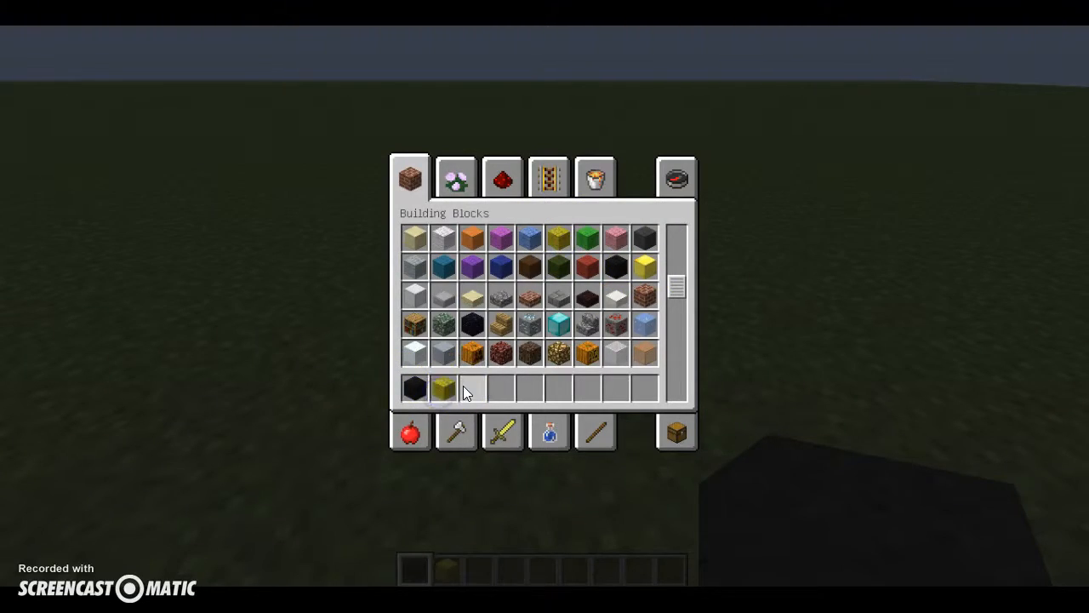
key("e")
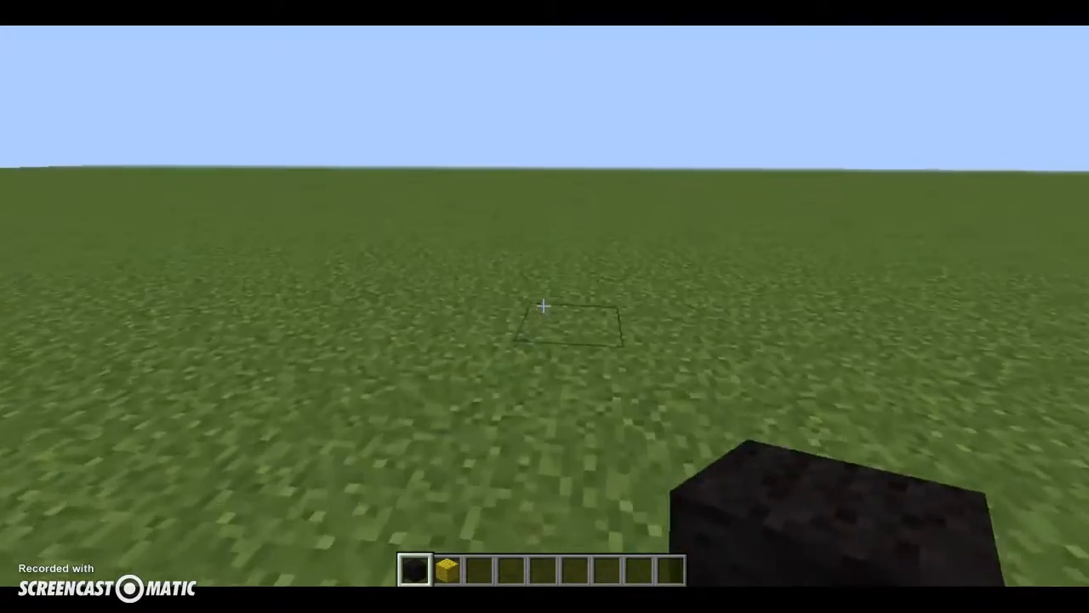
Place an obsidian block on the grass, then start digging out grass blocks for the street
left_click(544, 306)
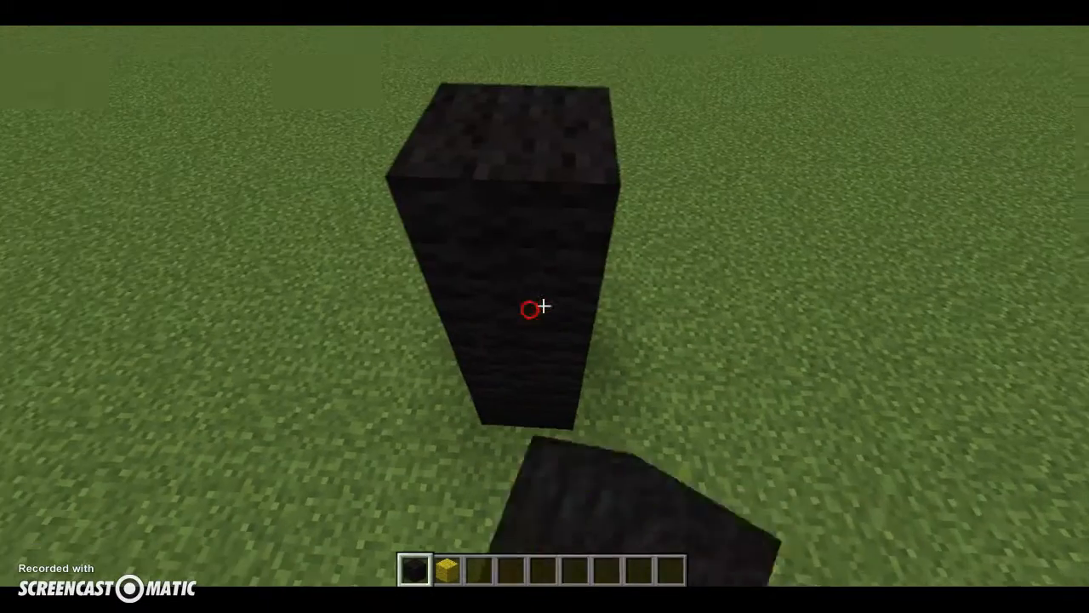
left_click(536, 306)
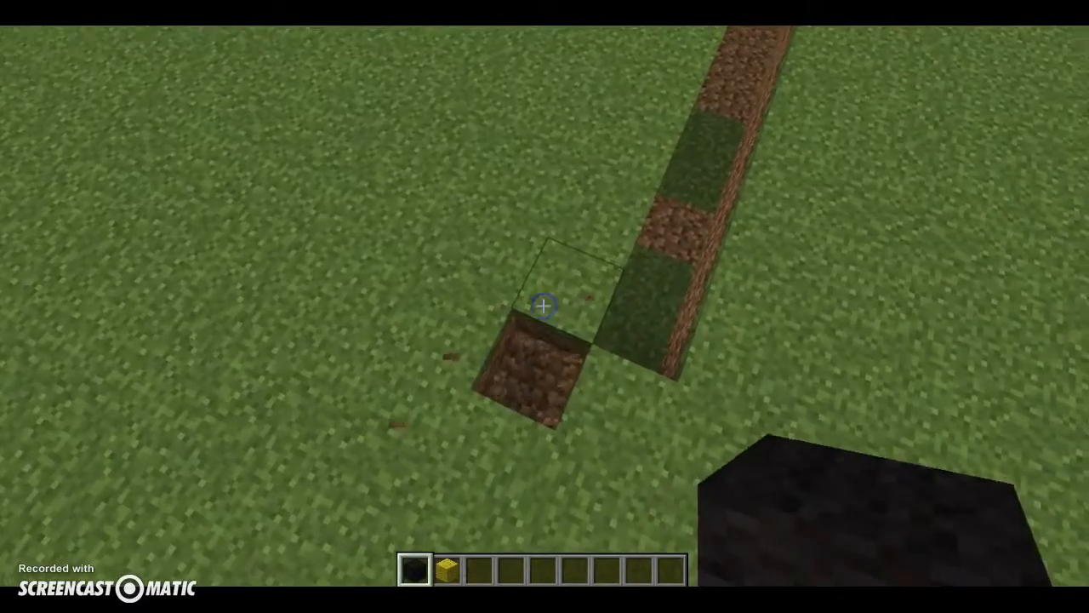
left_click(544, 304)
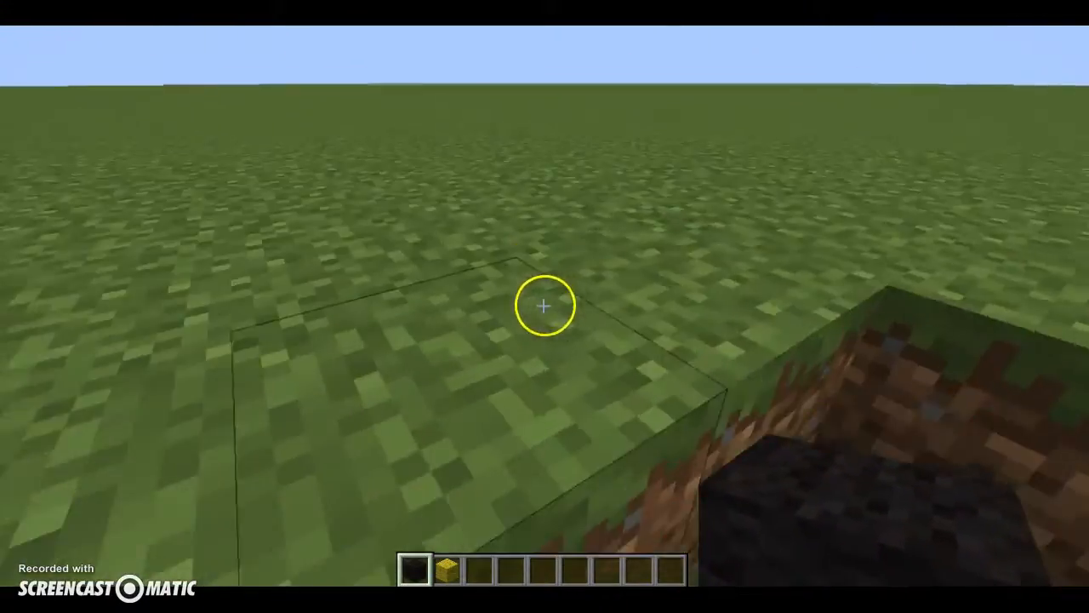
Break grass blocks to extend the trench along the street line
left_click(545, 307)
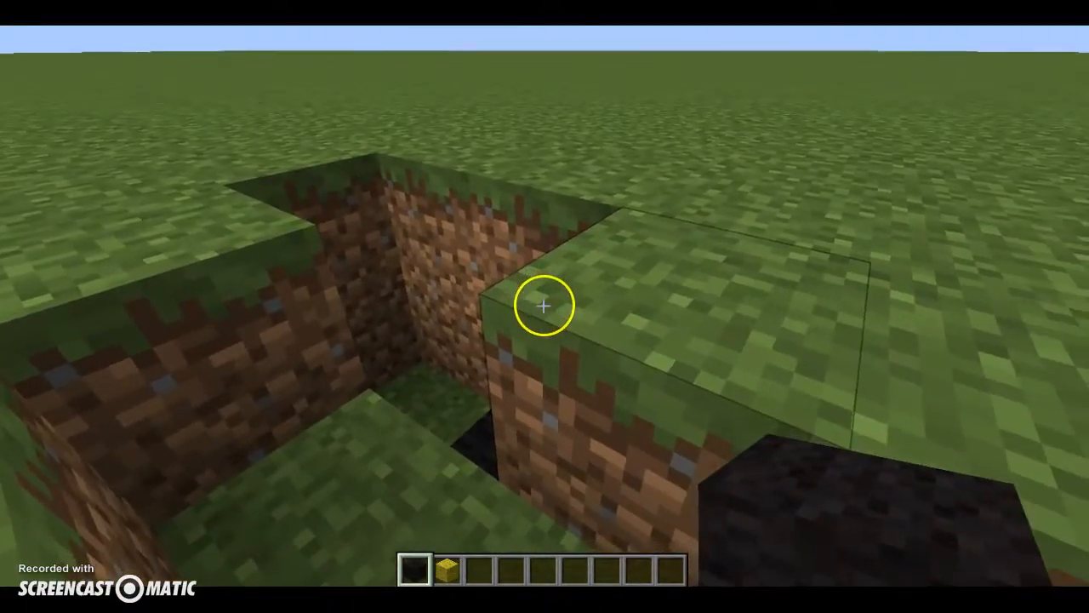
mouse_move(544, 306)
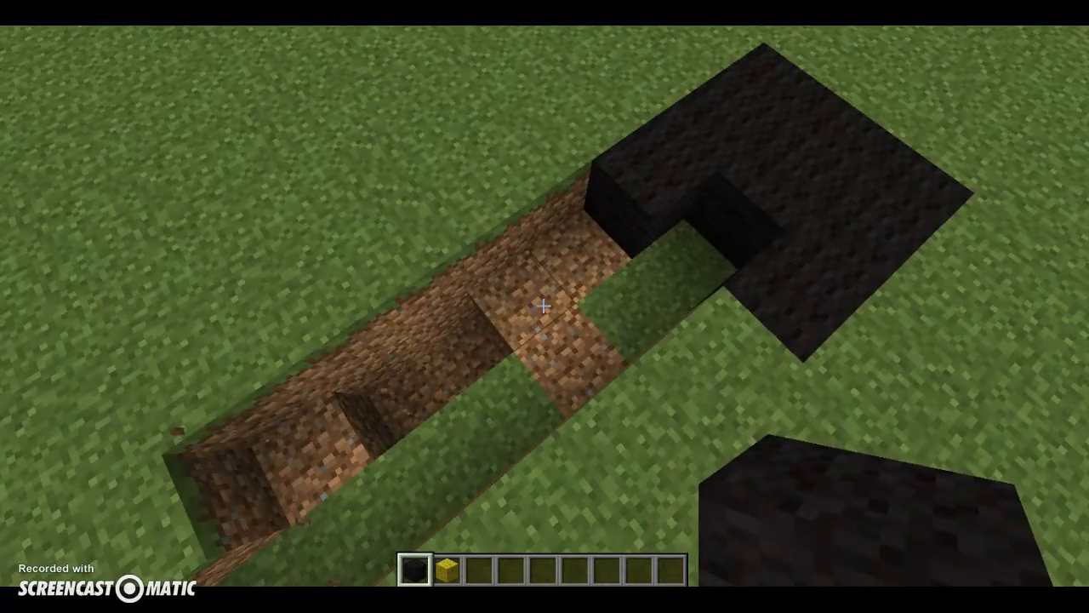
Pause and return to the game before roofing the trench with obsidian
key("Escape")
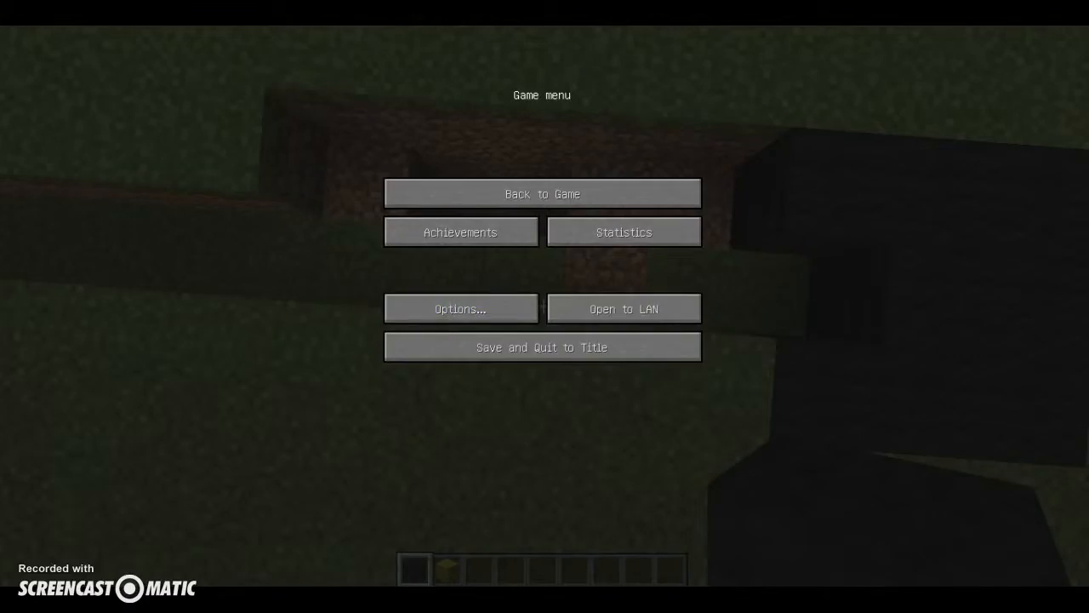
left_click(542, 194)
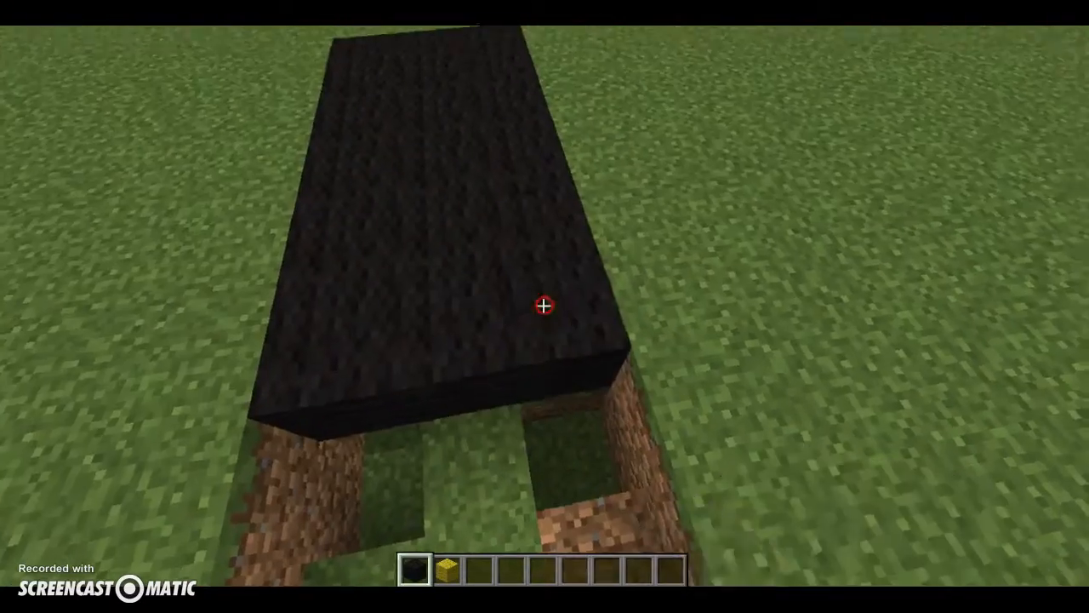
mouse_move(544, 306)
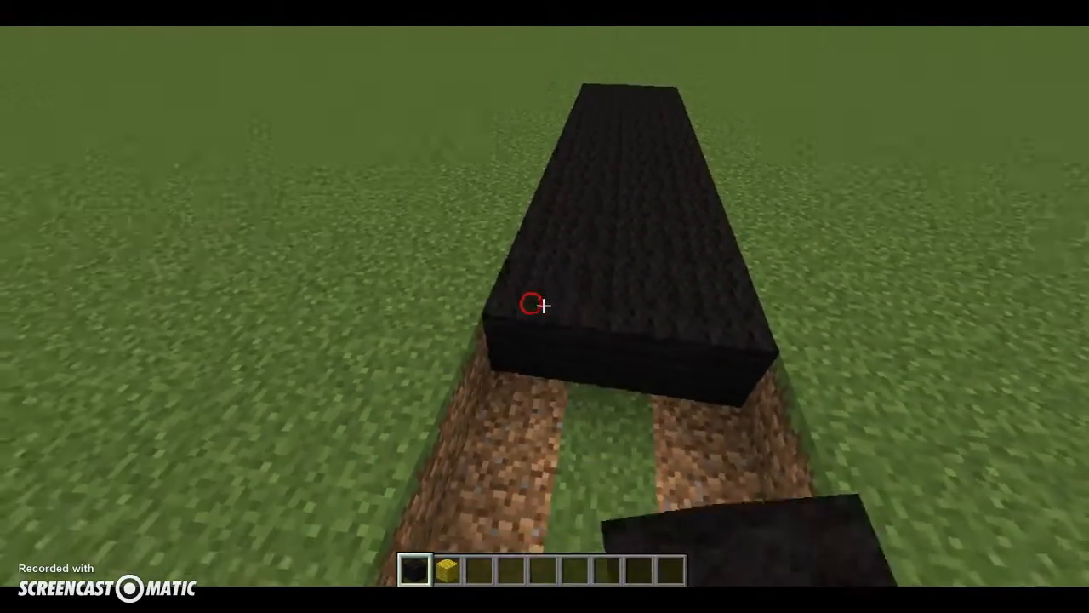
Add obsidian at the slab's end to extend the black street along the grass
left_click(543, 303)
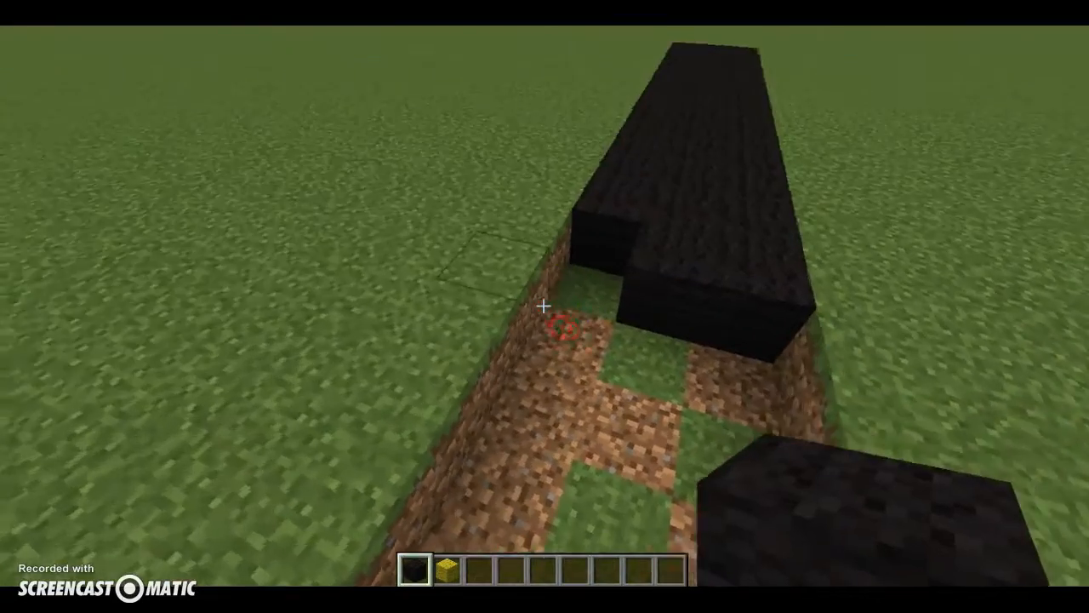
mouse_move(544, 307)
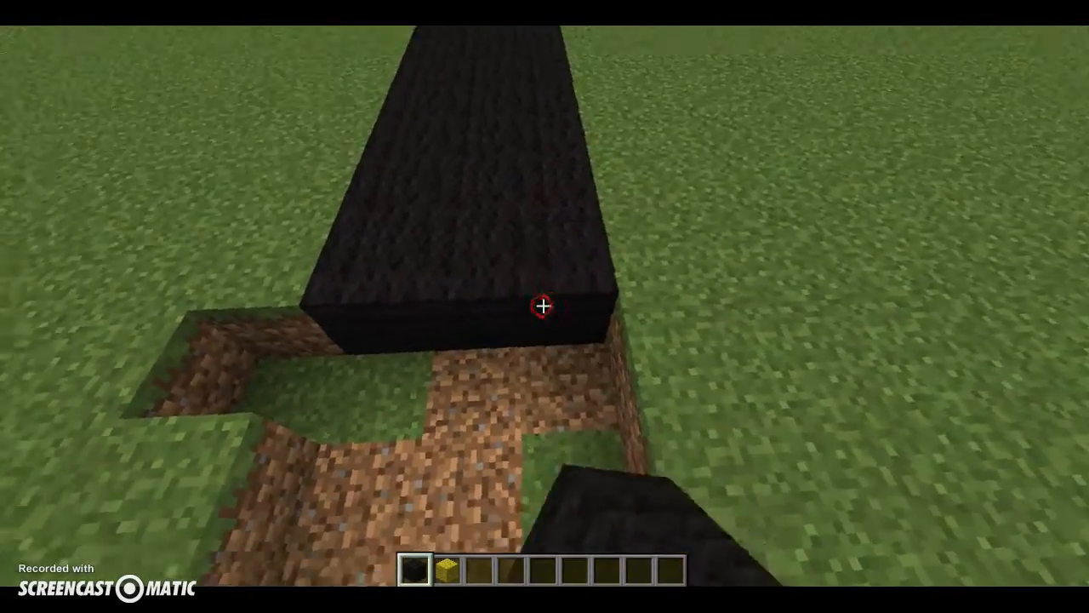
mouse_move(542, 306)
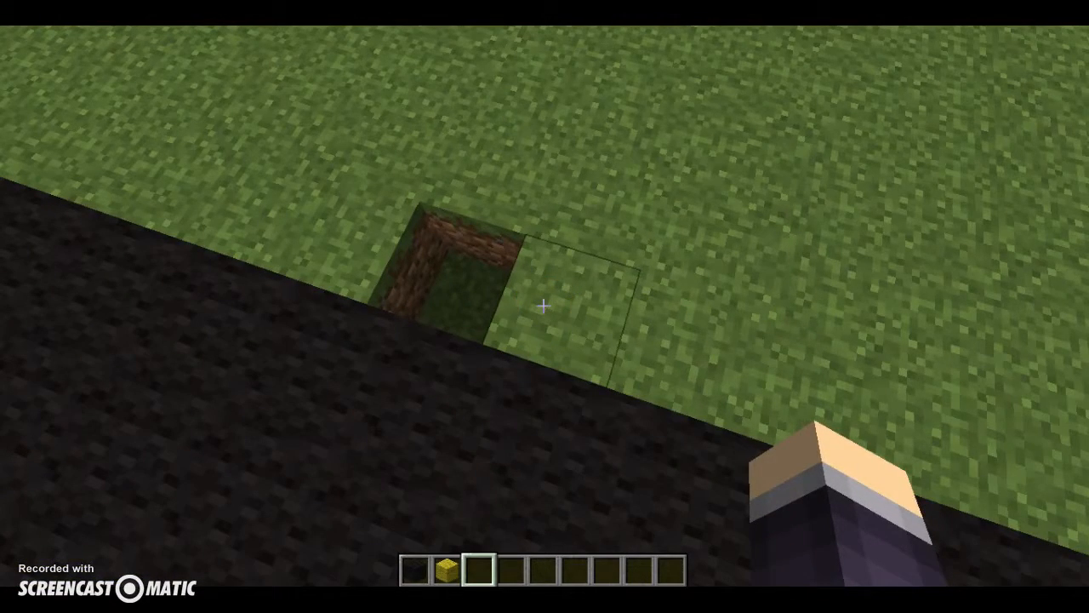
key("Escape")
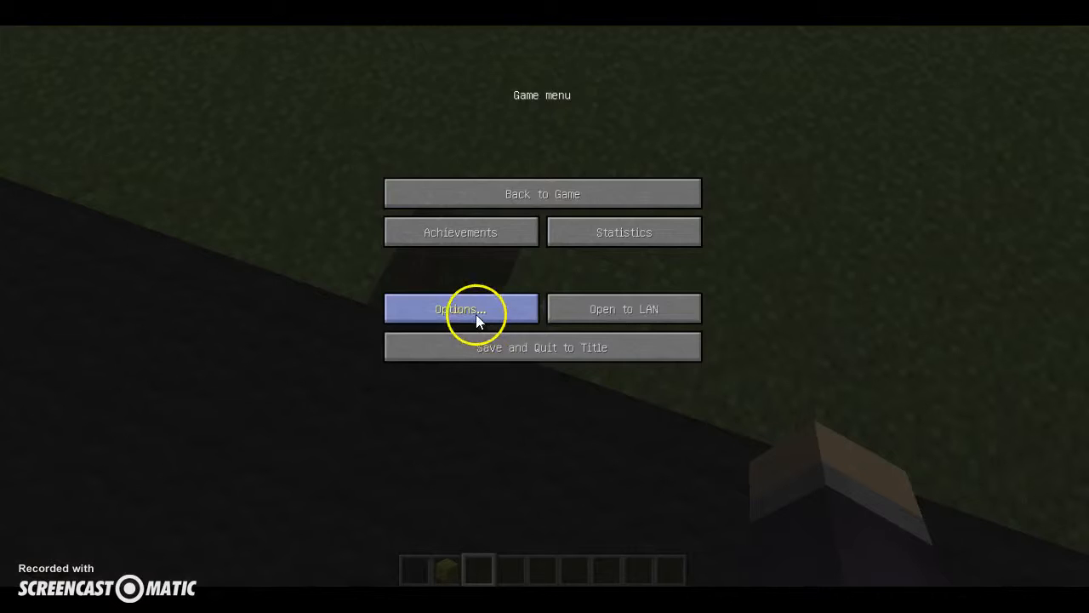
left_click(460, 308)
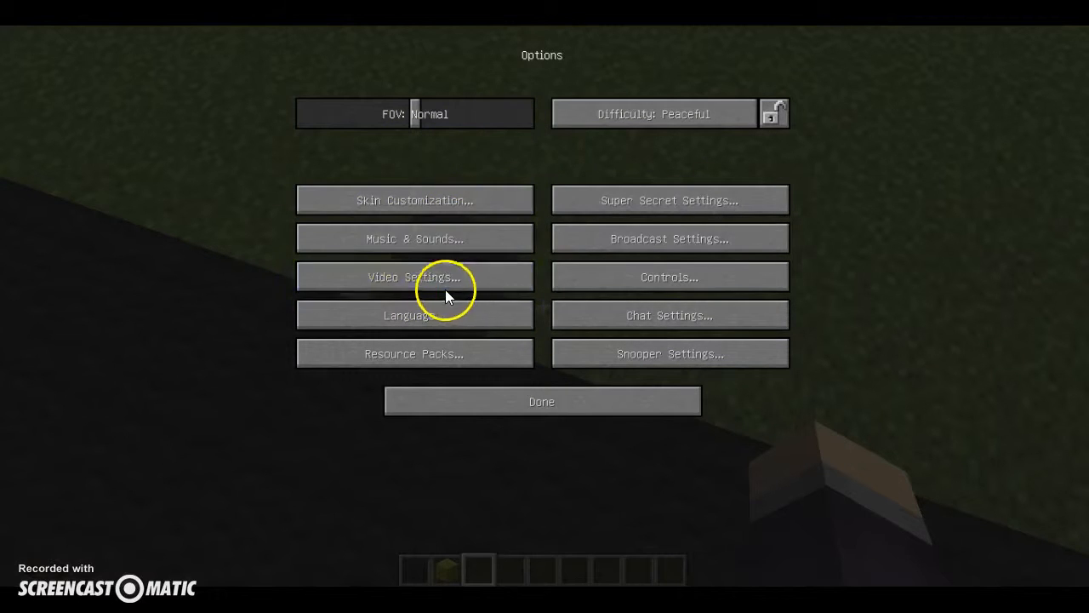
left_click(669, 276)
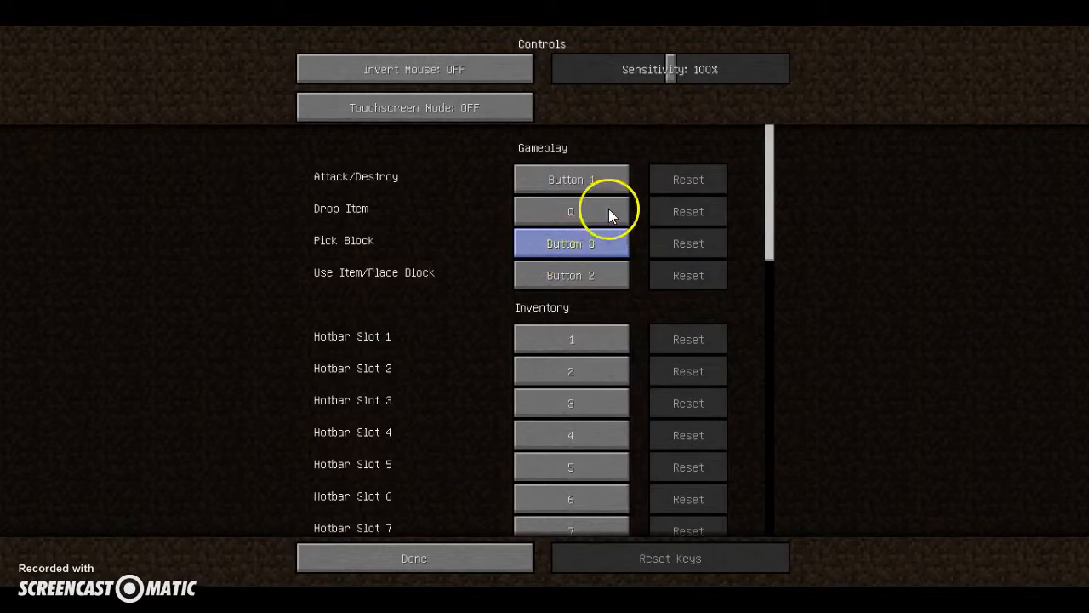
left_click(570, 276)
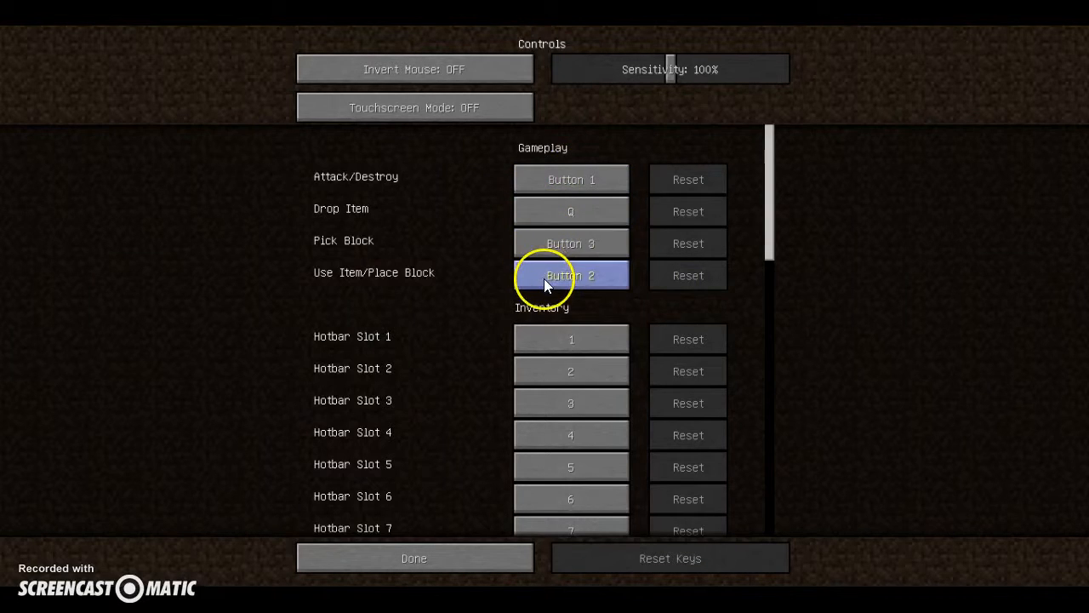
left_click(570, 211)
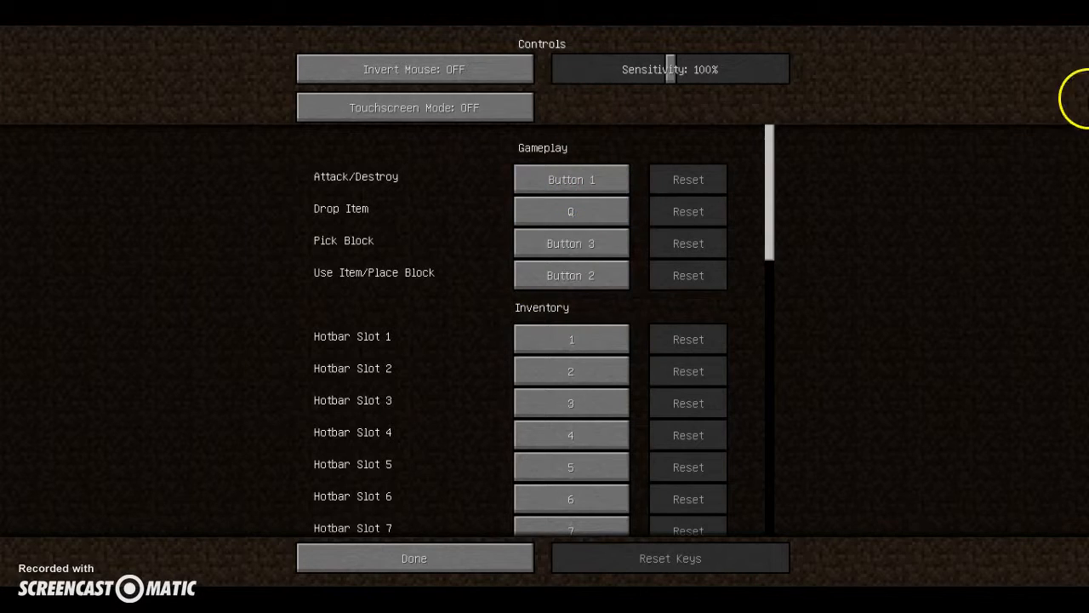
left_click(570, 211)
type("Z")
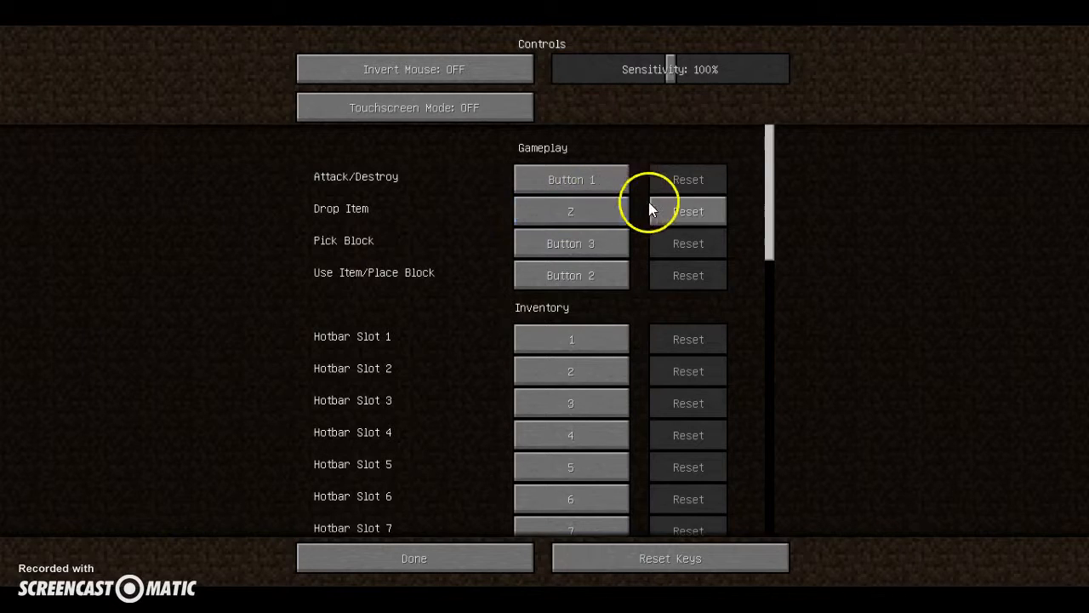
left_click(570, 211)
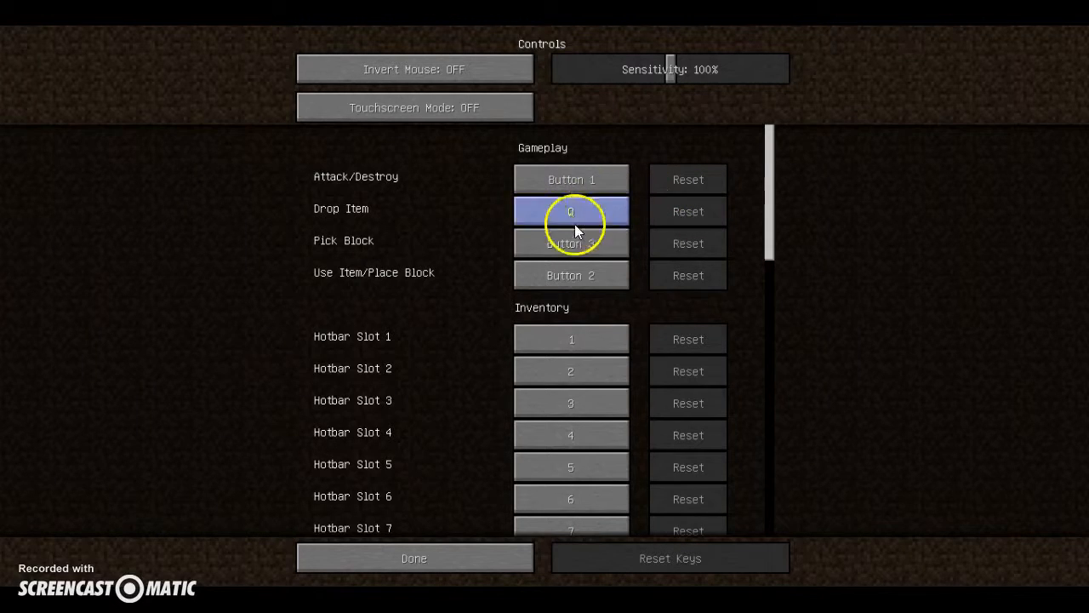
scroll("down", 3)
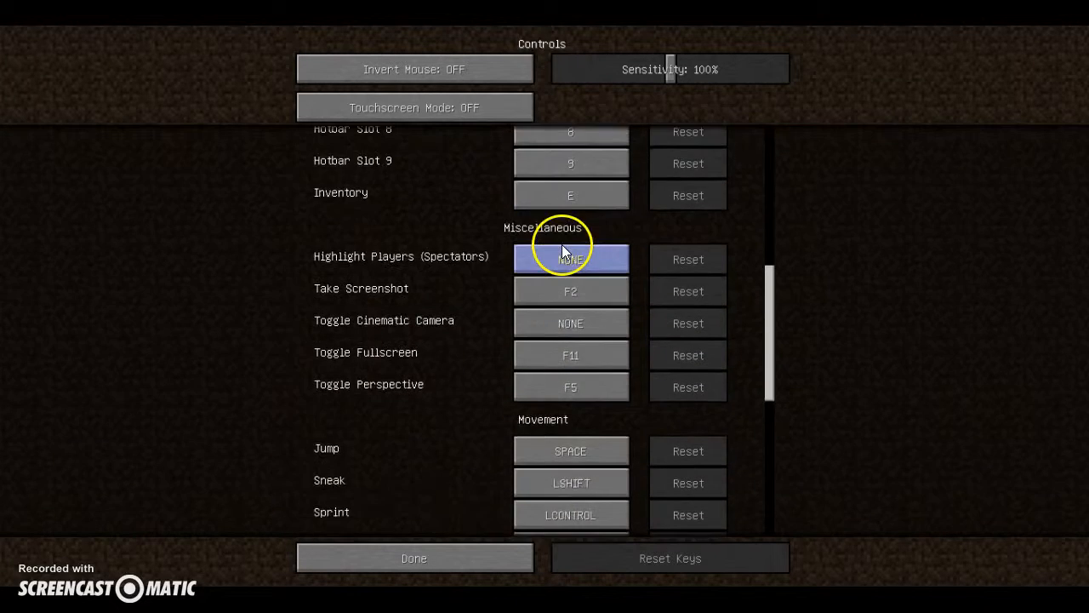
scroll("down", 3)
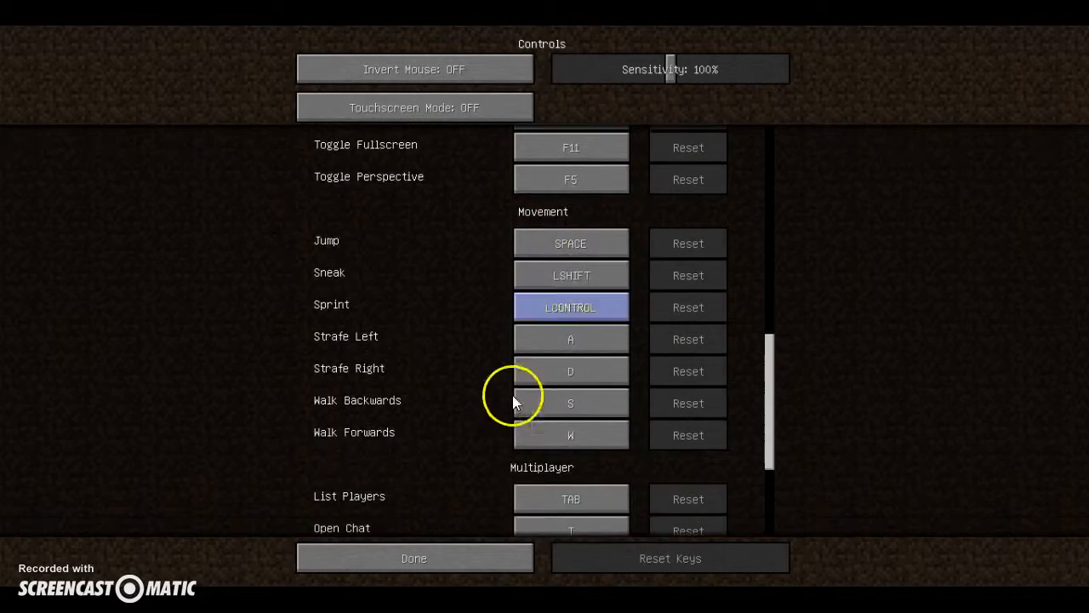
scroll("down", 3)
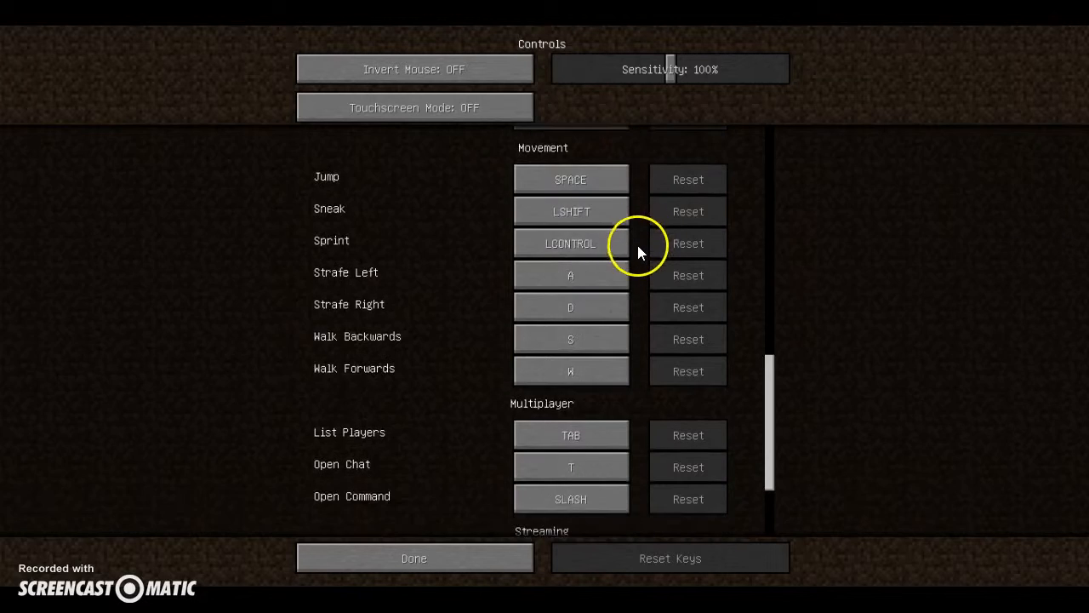
scroll("down", 3)
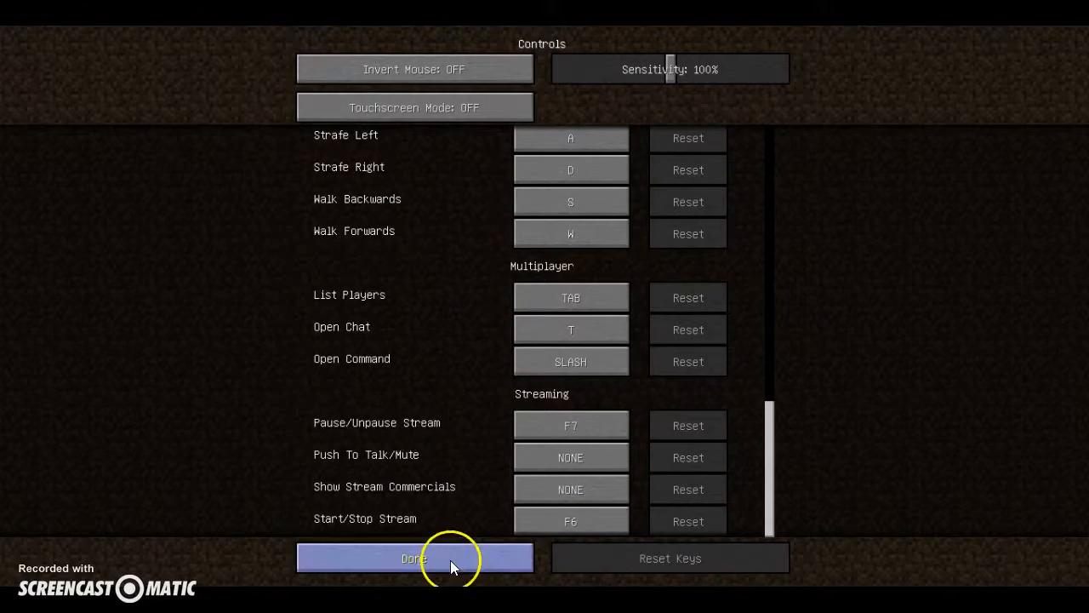
left_click(415, 558)
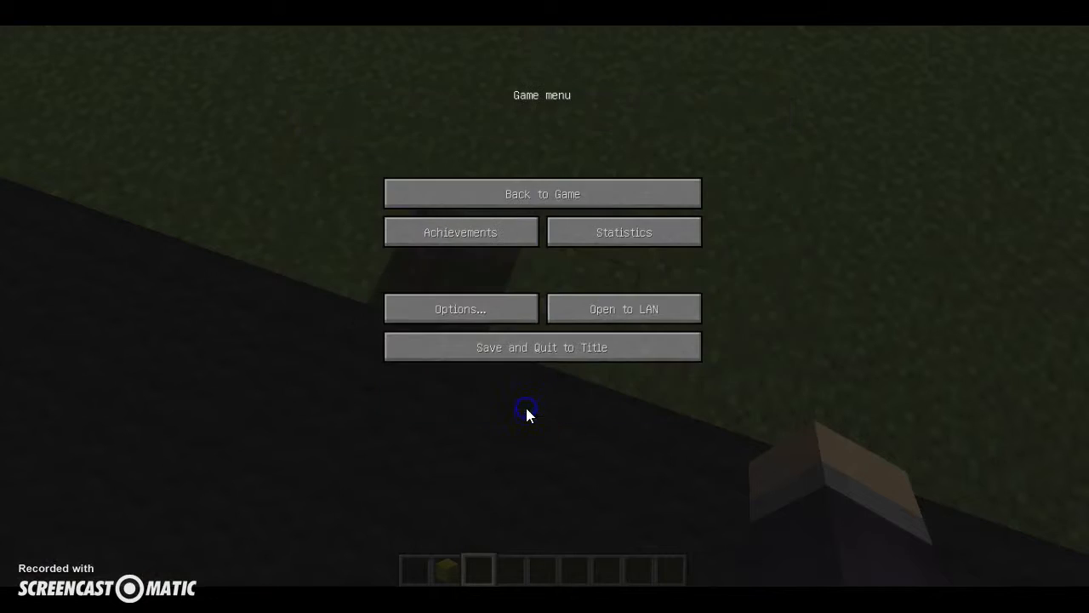
left_click(541, 194)
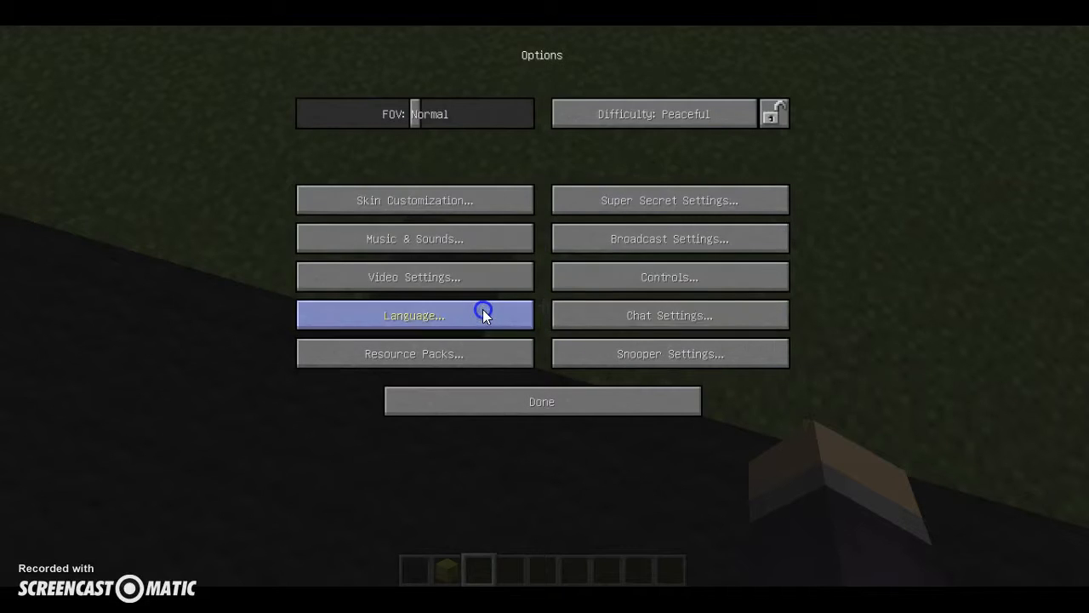
left_click(669, 275)
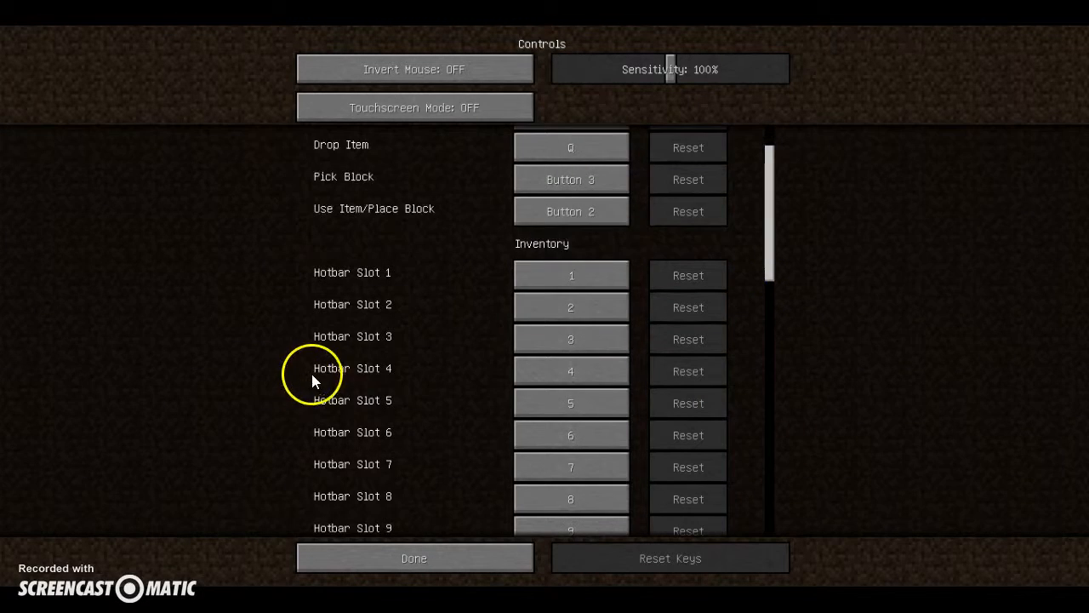
scroll("down", 3)
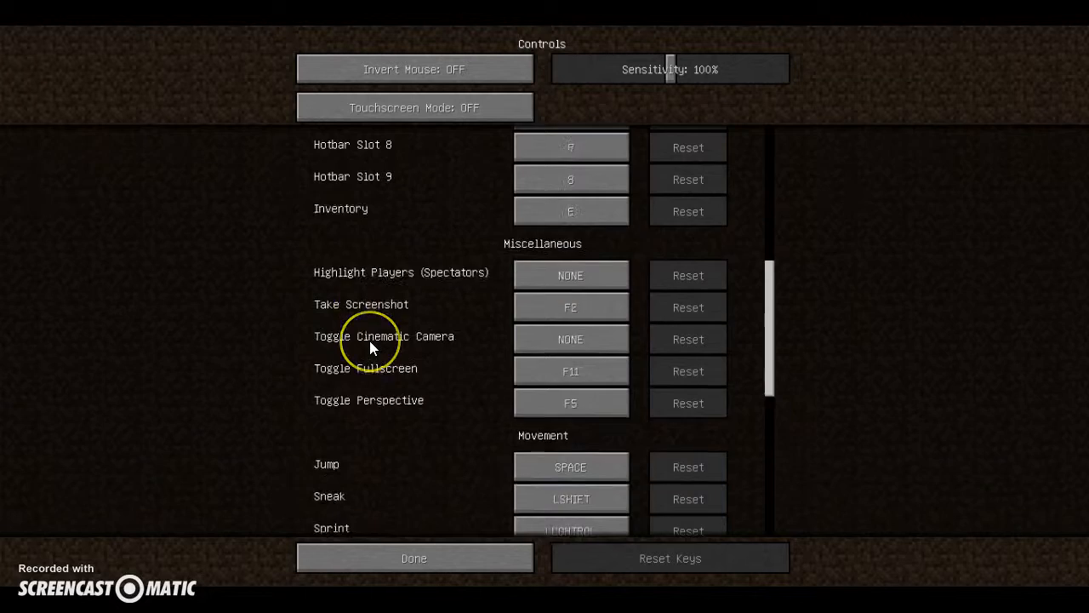
scroll("down", 3)
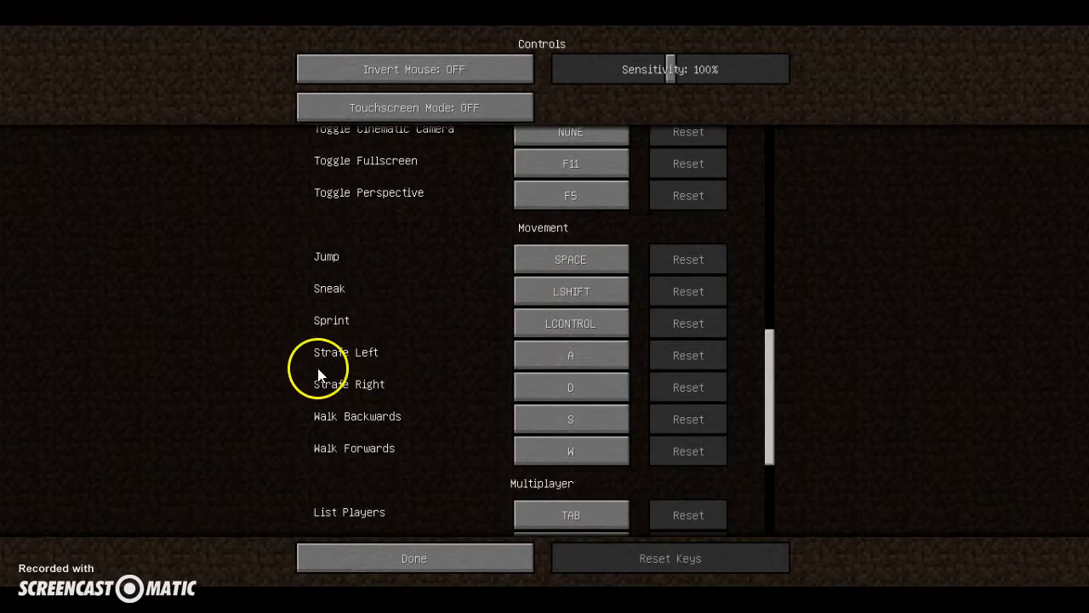
scroll("down", 3)
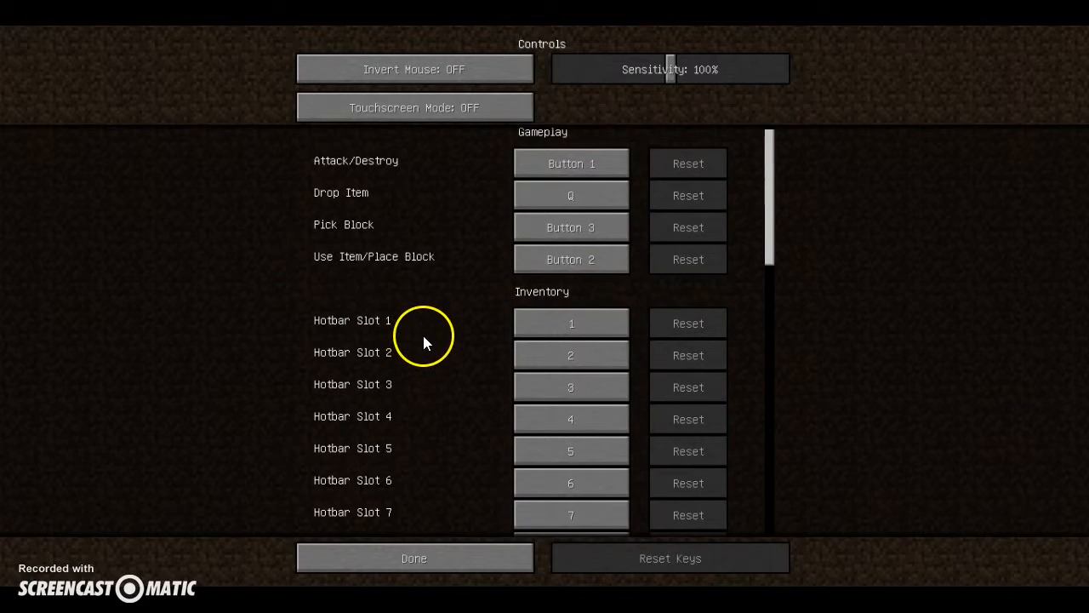
mouse_move(453, 415)
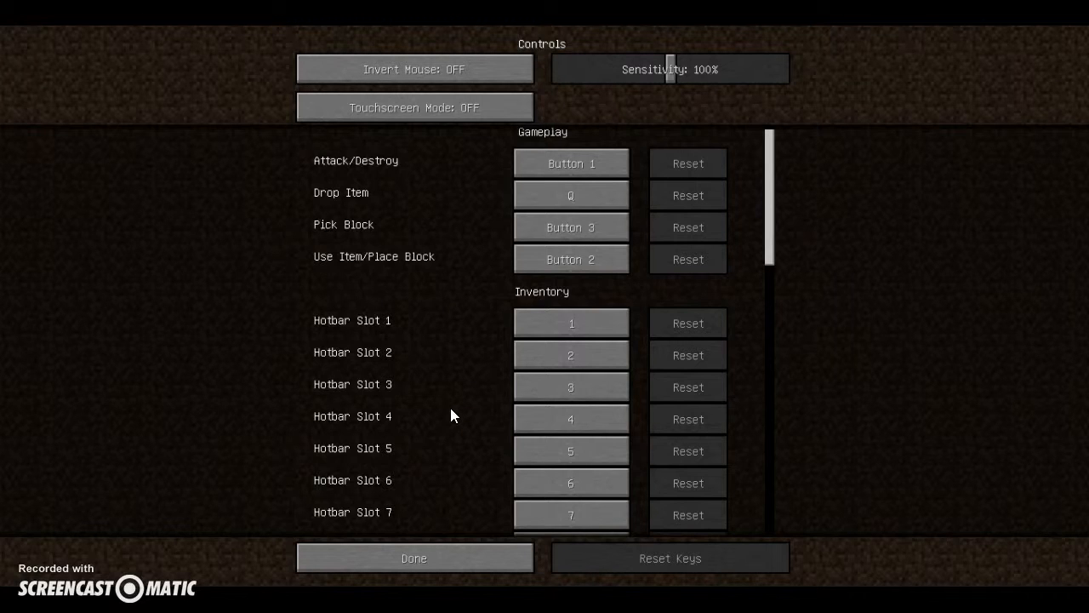
scroll("down", 3)
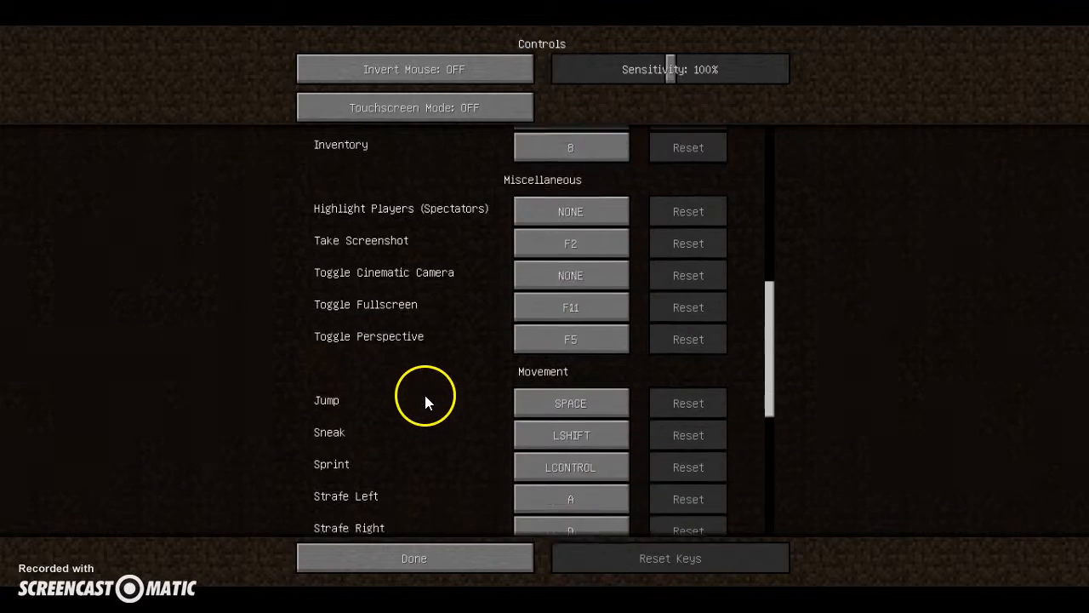
scroll("down", 3)
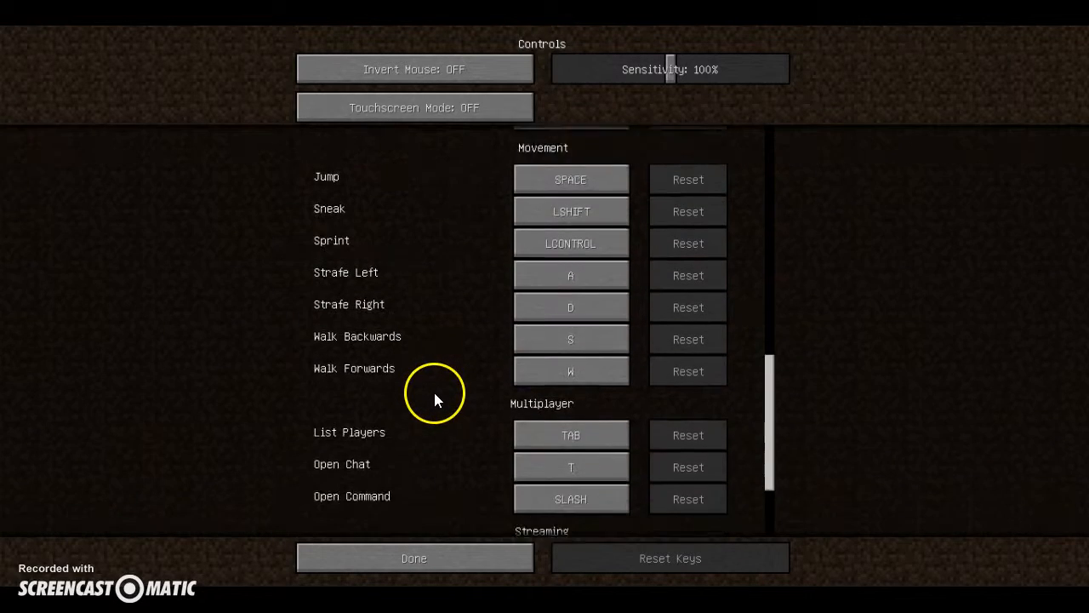
scroll("down", 3)
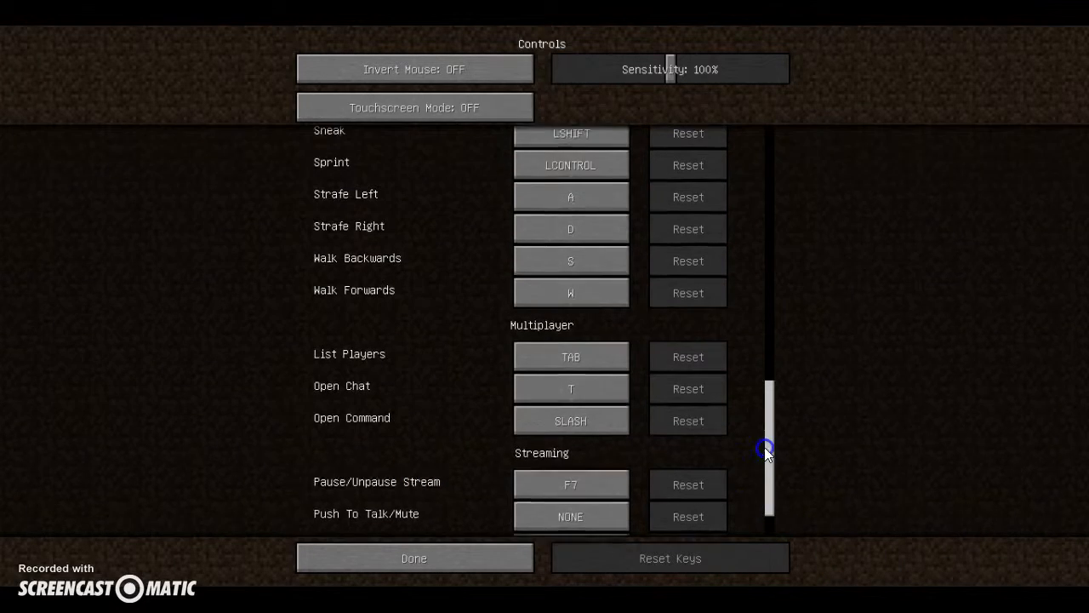
left_click_drag(770, 449, 770, 408)
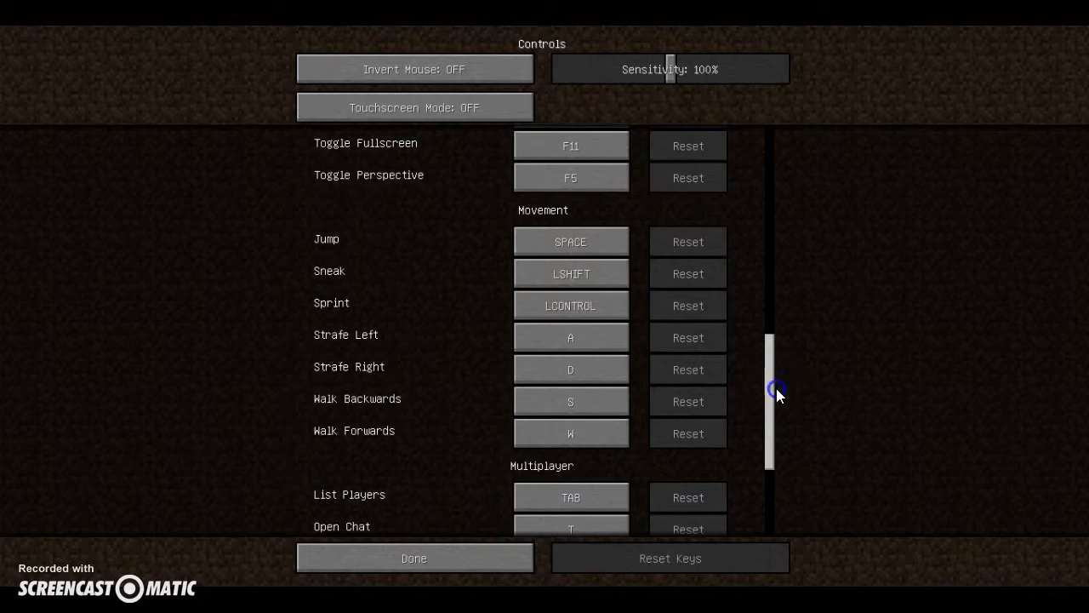
Return to the world, save a screenshot of the trench, and decline the Twitch broadcasting prompt
left_click(414, 559)
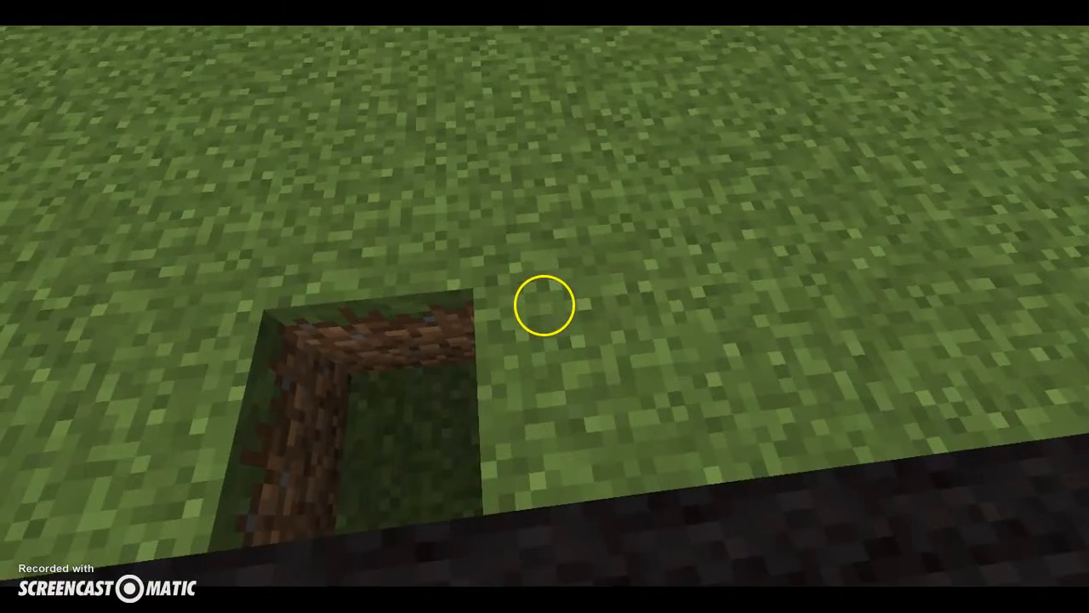
key("F3")
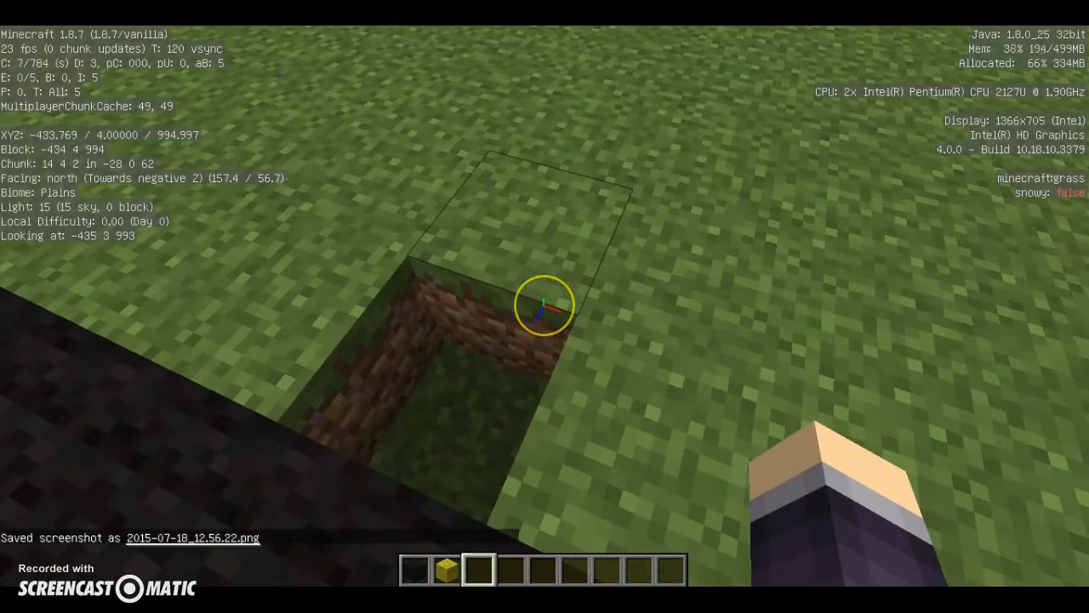
key("F3")
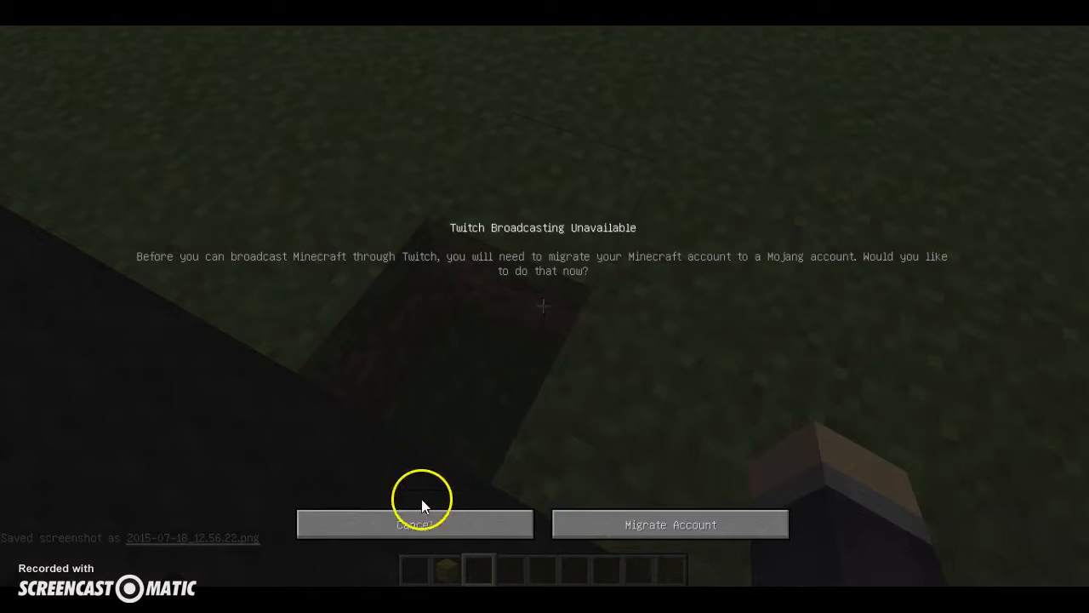
left_click(415, 524)
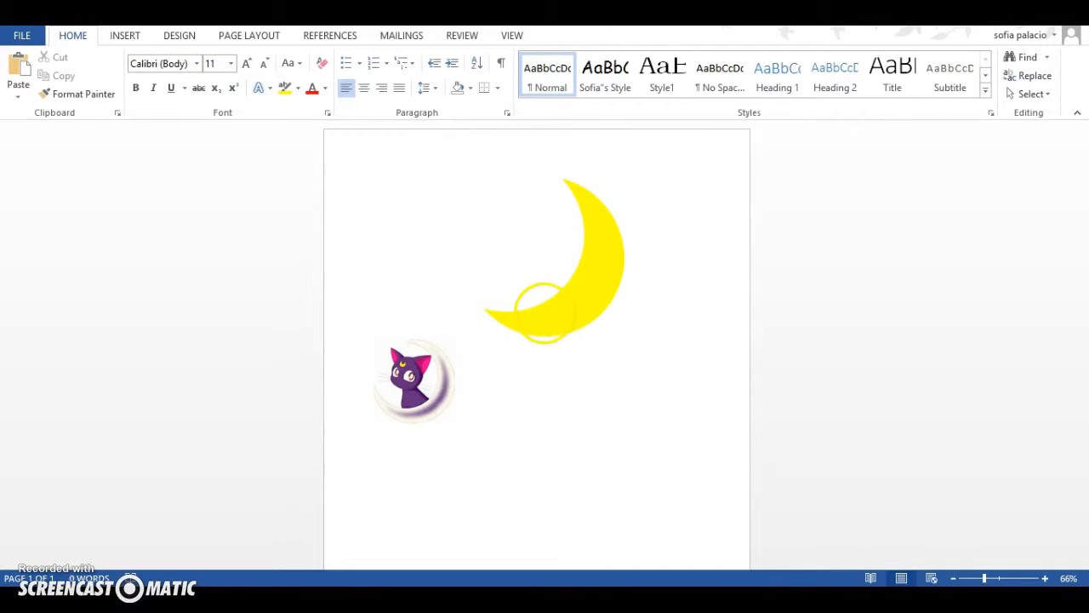
Close the Word moon-and-cat document, choosing Don't Save
left_click_drag(544, 315, 490, 310)
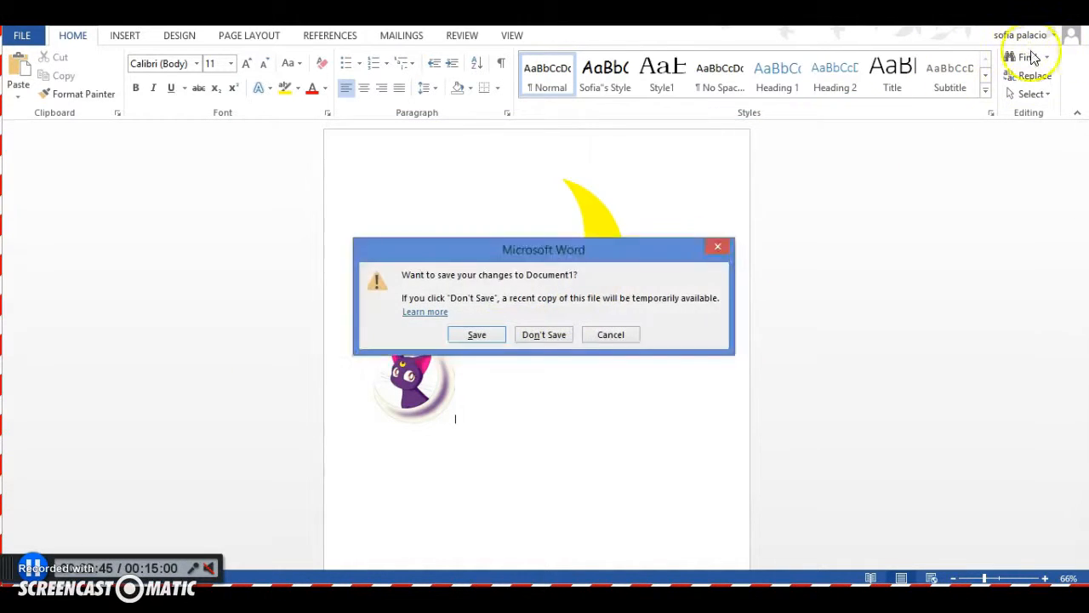
left_click(544, 333)
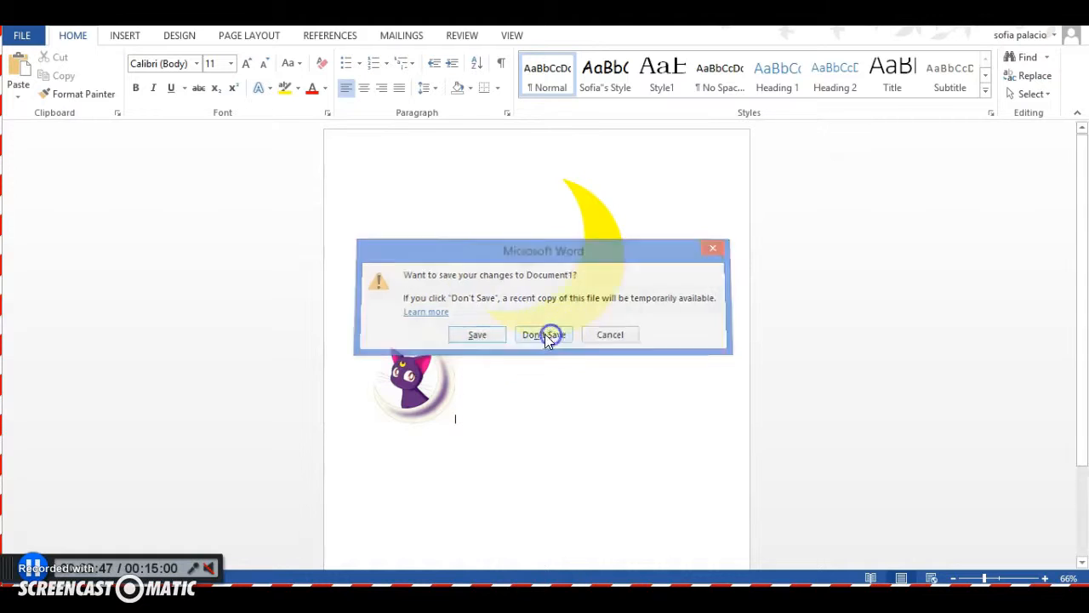
left_click(543, 334)
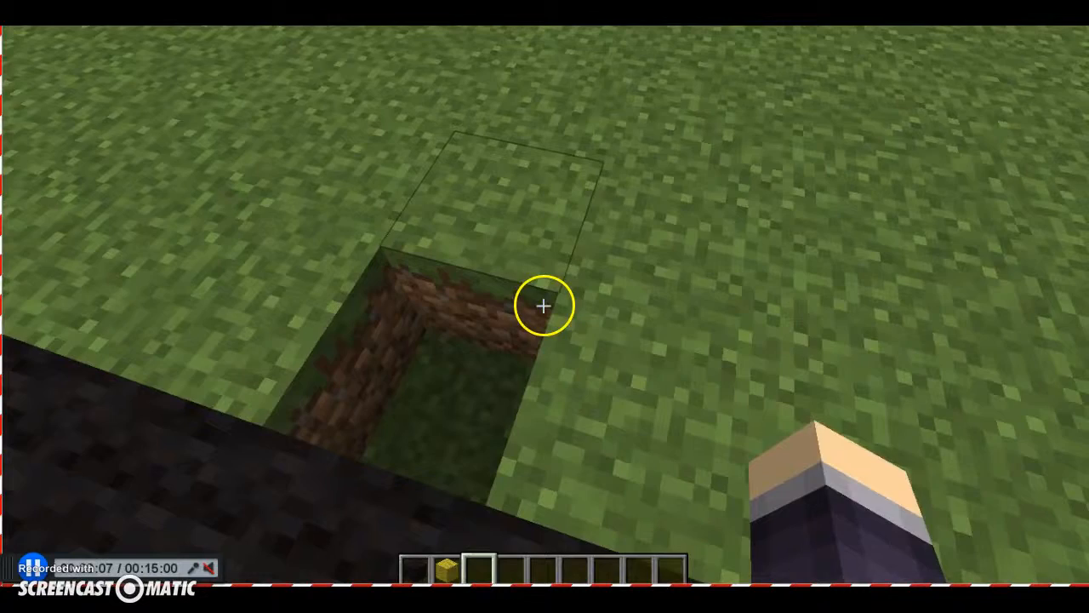
key("Escape")
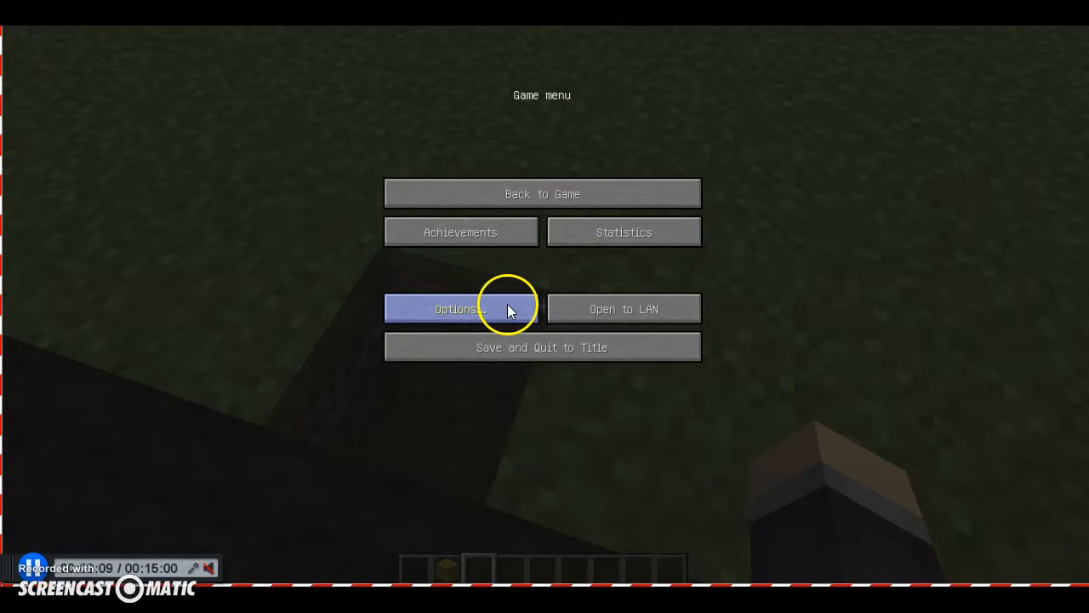
left_click(460, 308)
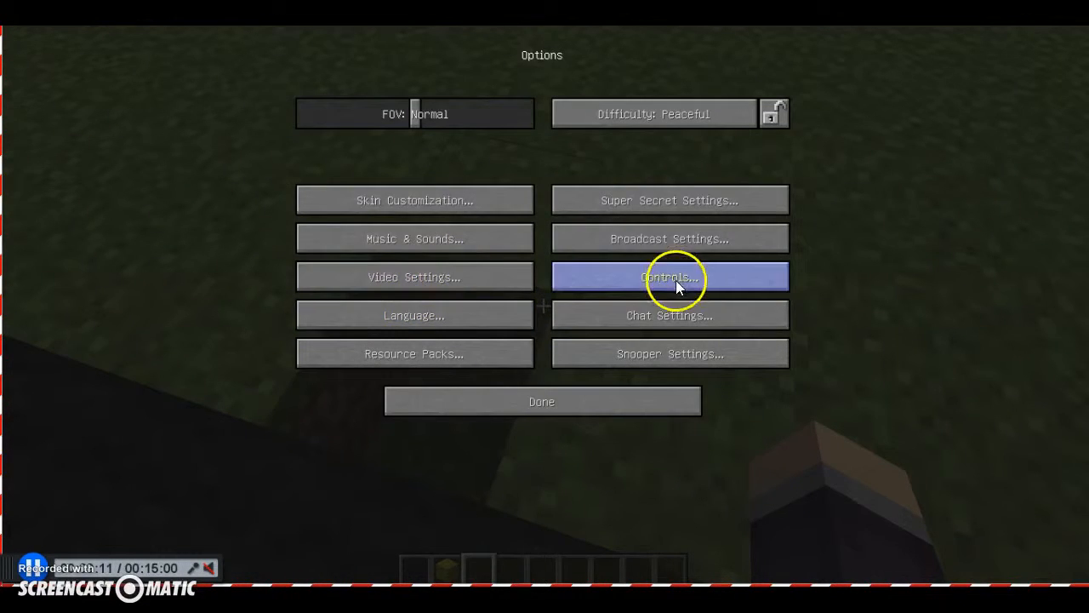
left_click(669, 275)
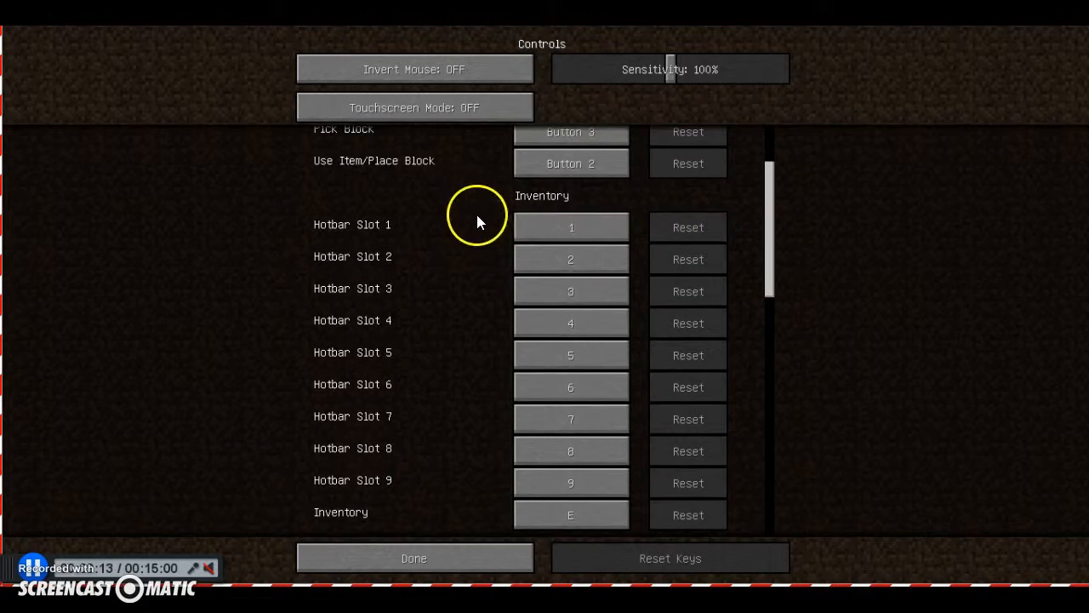
left_click(570, 324)
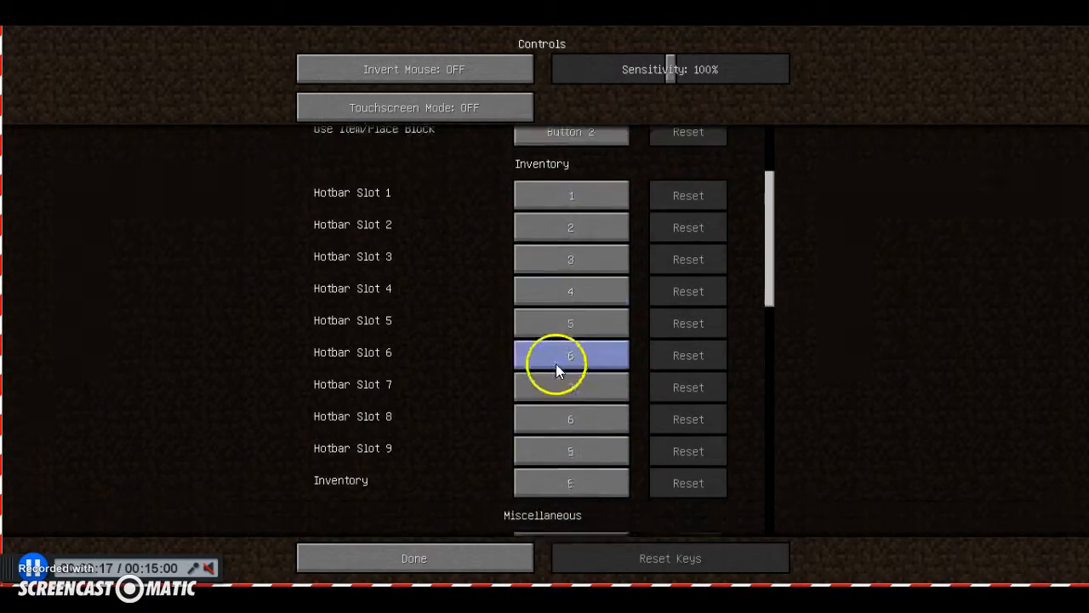
scroll("down", 3)
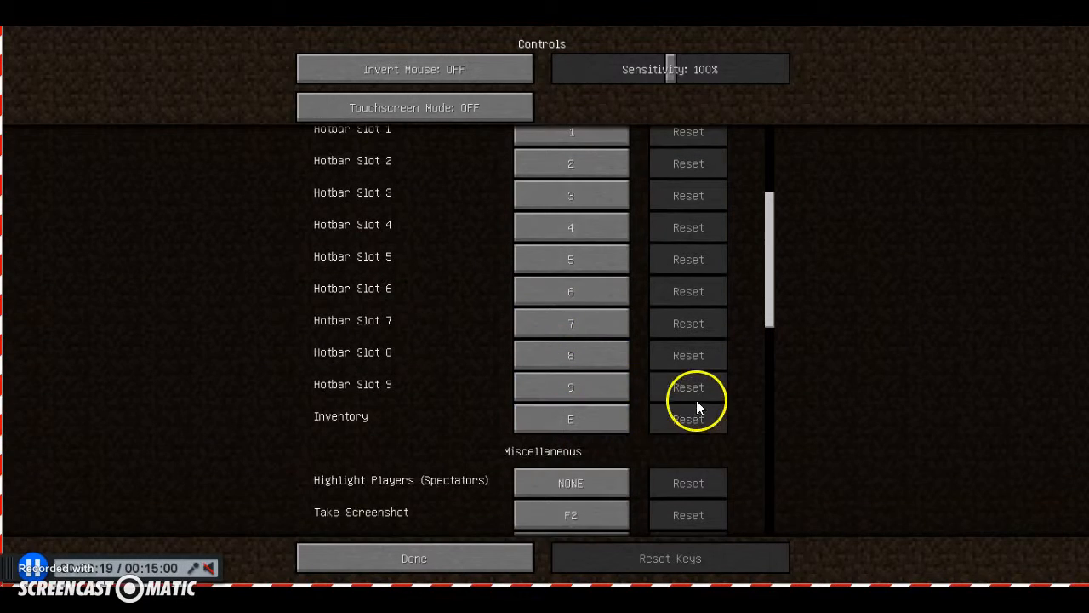
scroll("down", 3)
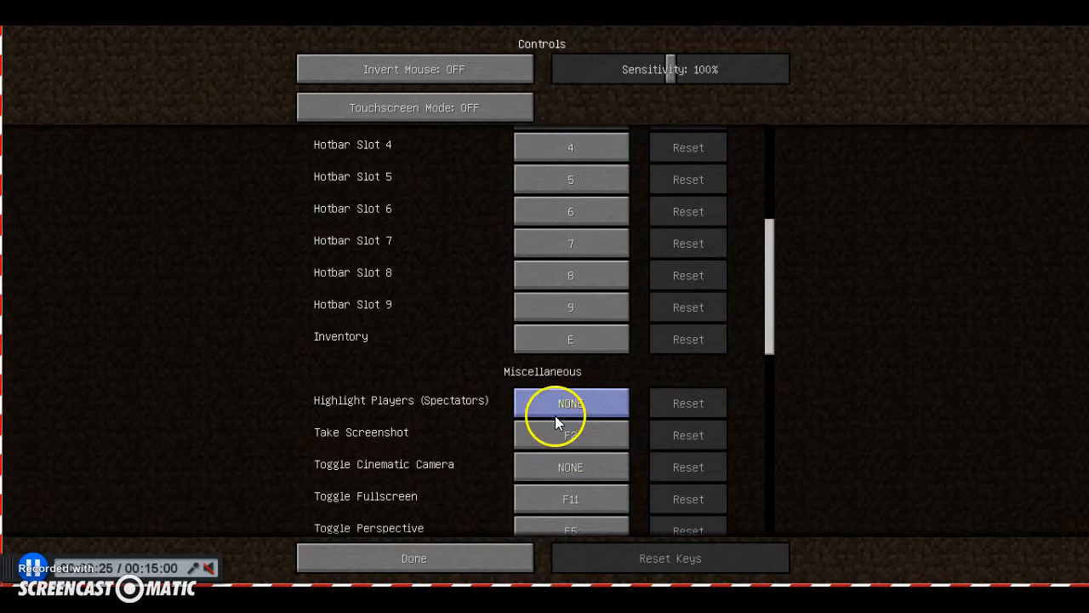
scroll("down", 3)
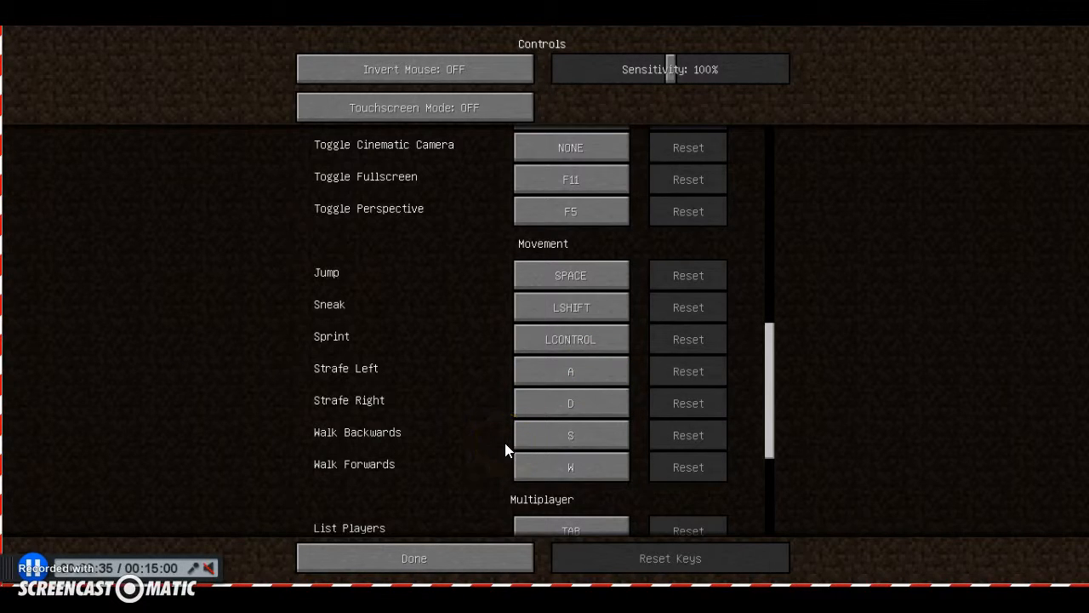
scroll("down", 3)
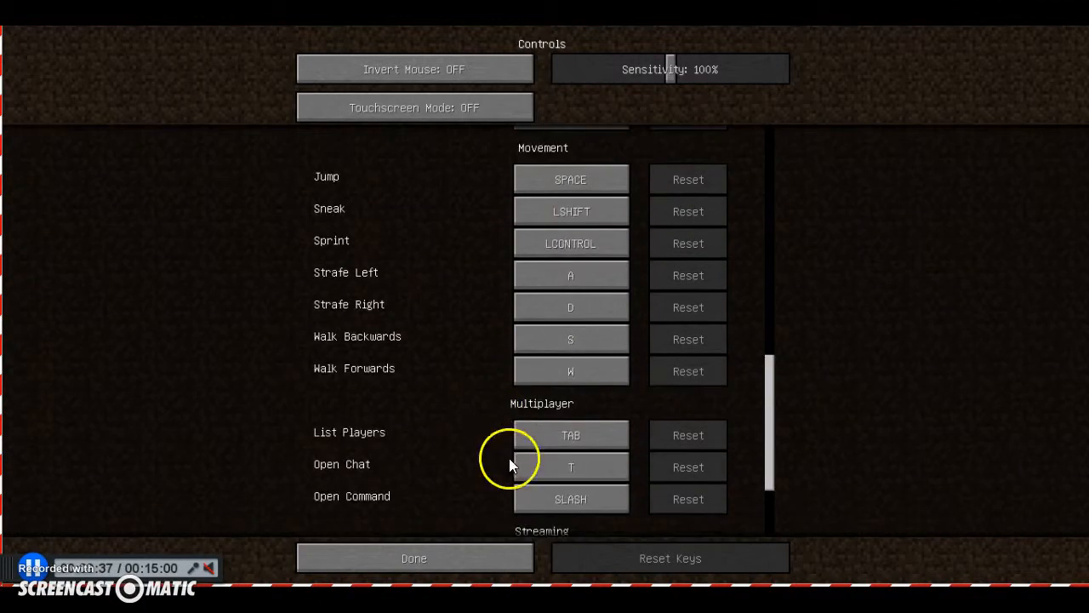
scroll("down", 3)
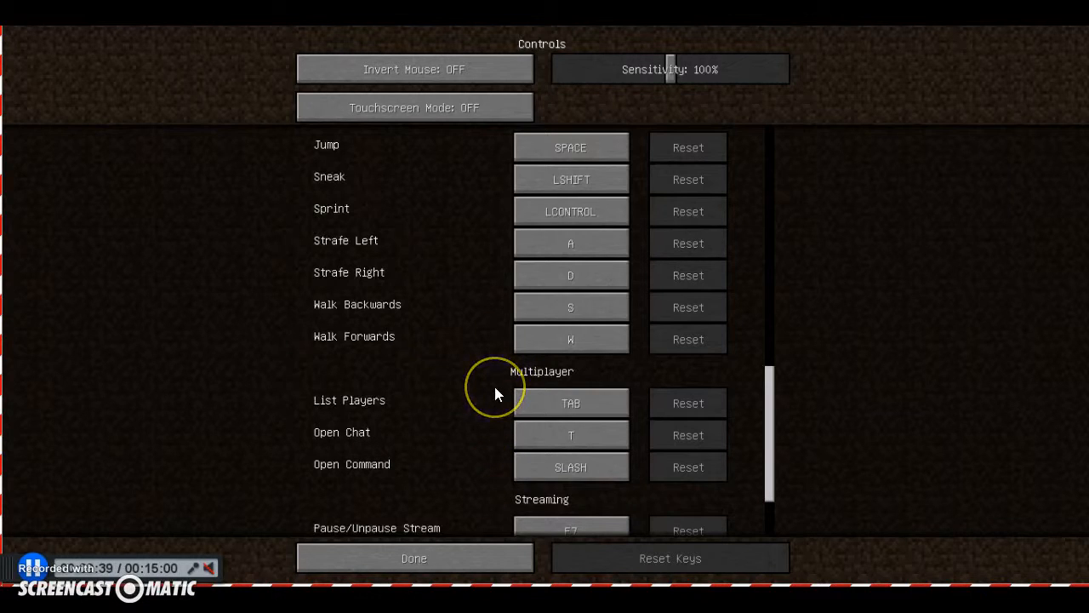
scroll("down", 3)
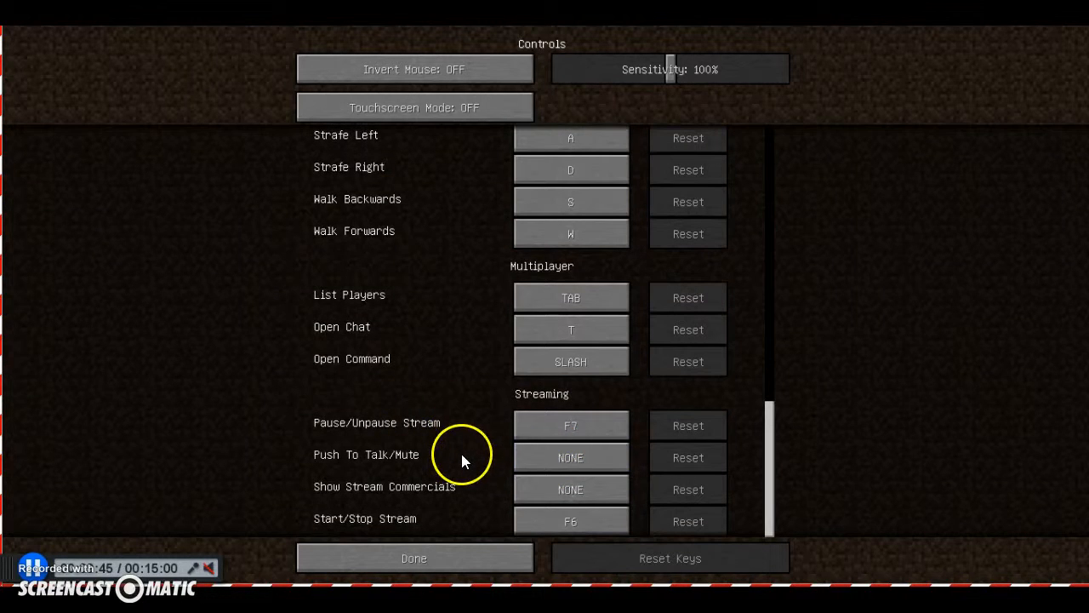
mouse_move(531, 509)
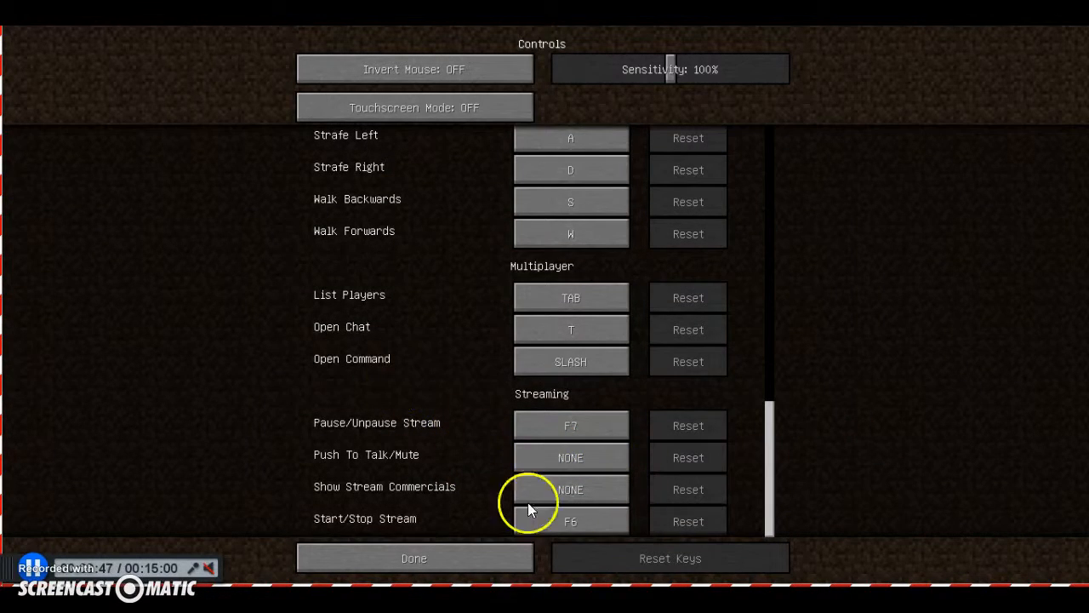
mouse_move(344, 414)
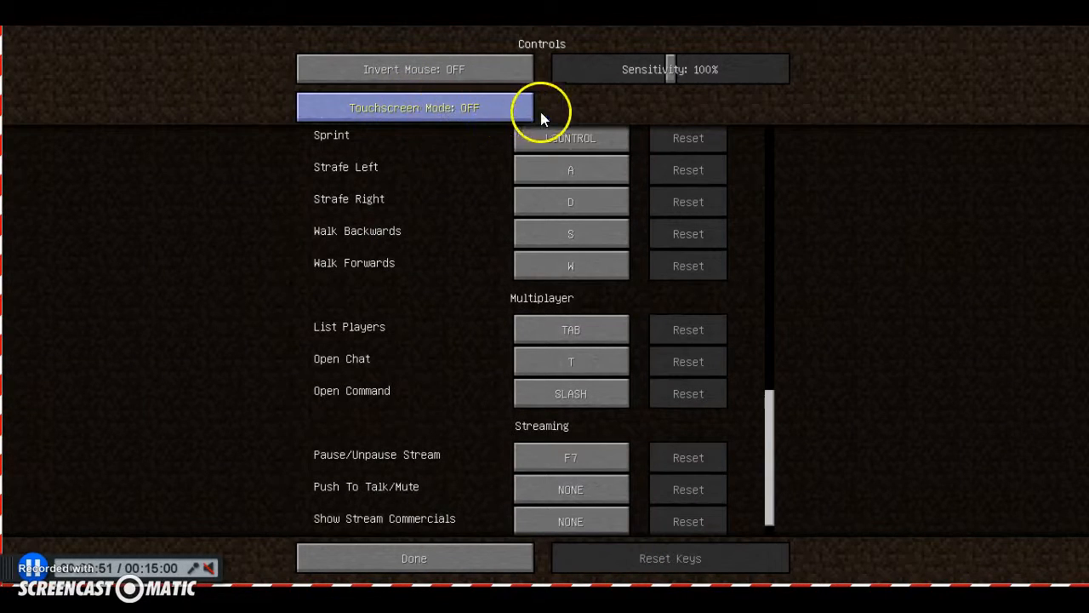
left_click_drag(670, 68, 779, 68)
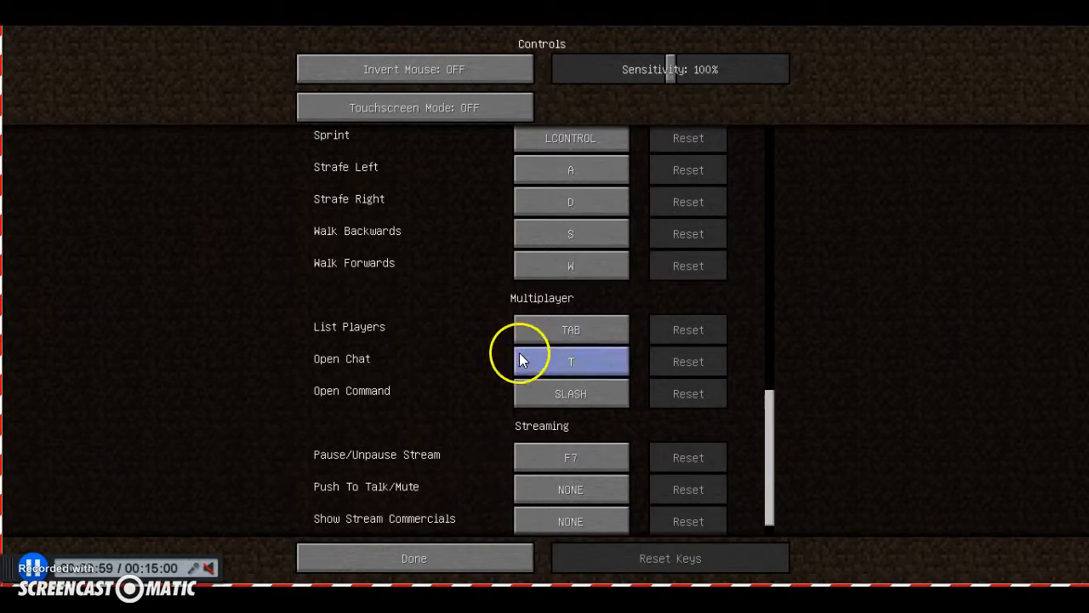
left_click(570, 361)
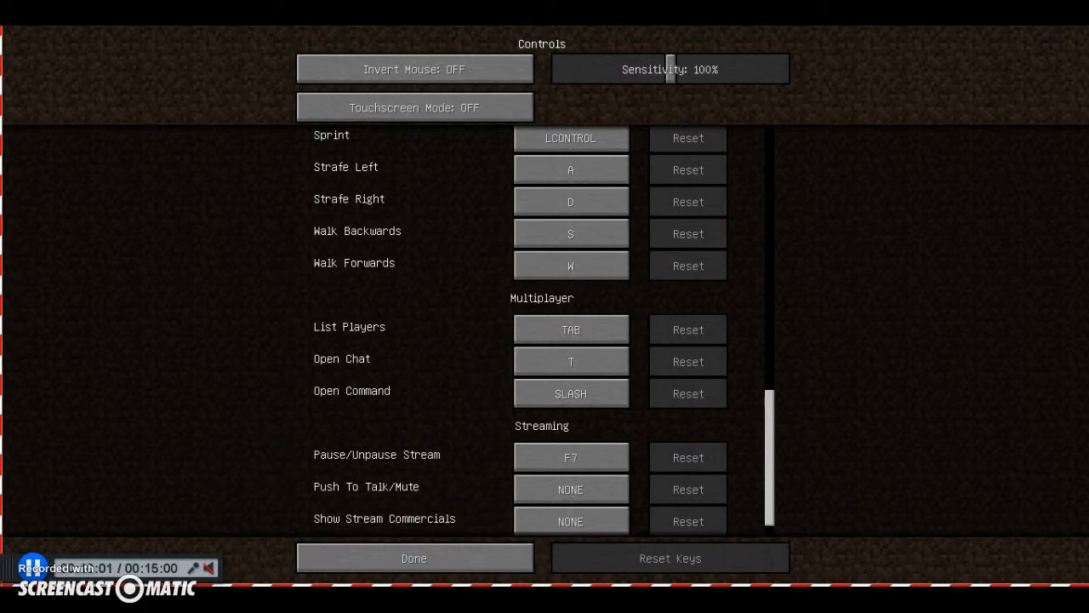
mouse_move(415, 558)
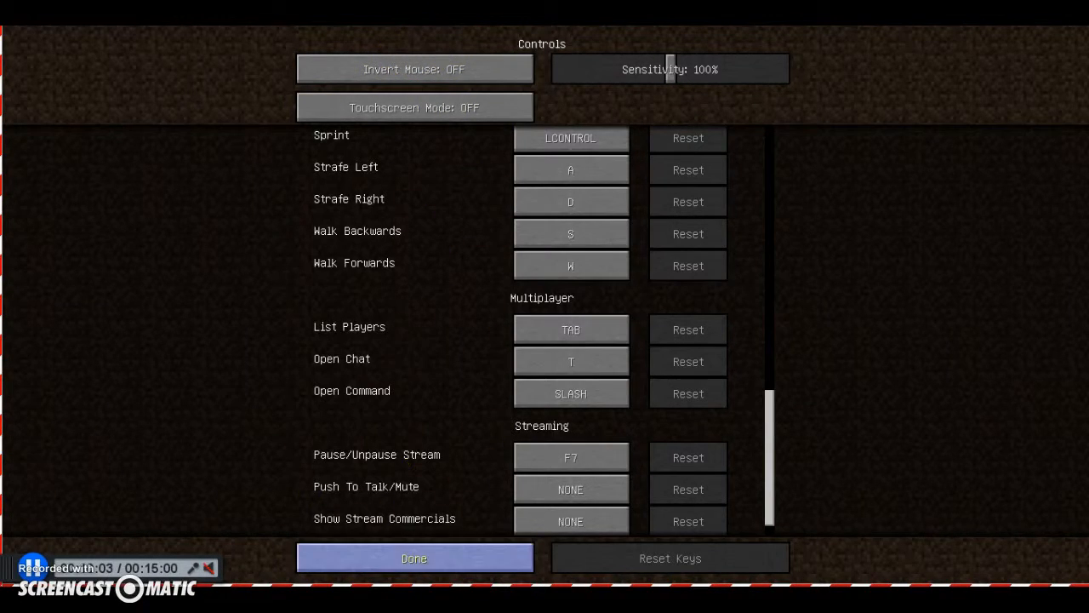
Leave Controls and Options and resume play facing the black obsidian street
left_click(414, 558)
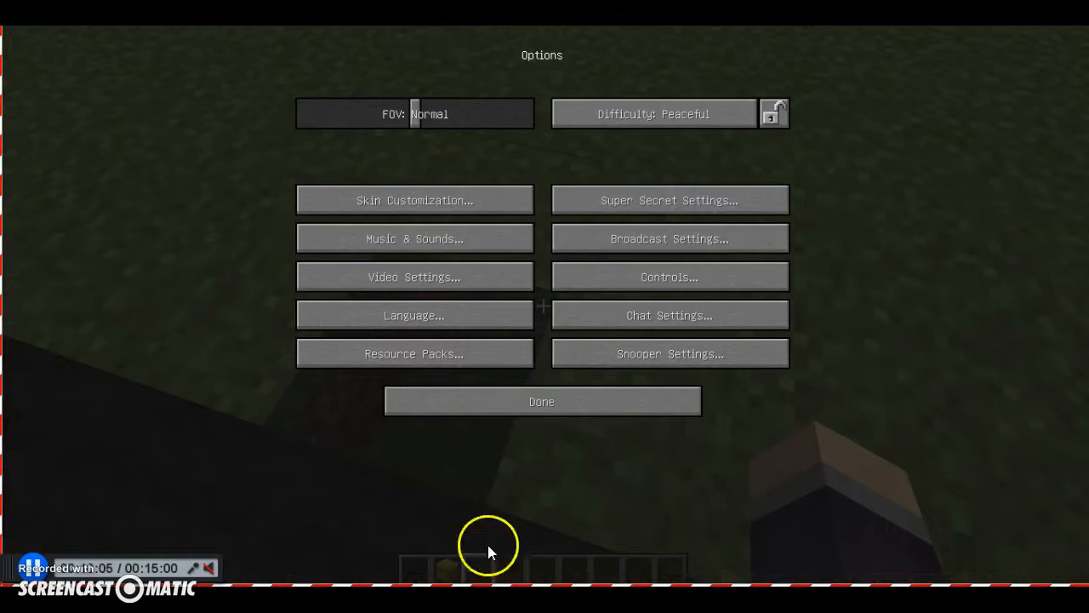
left_click(541, 402)
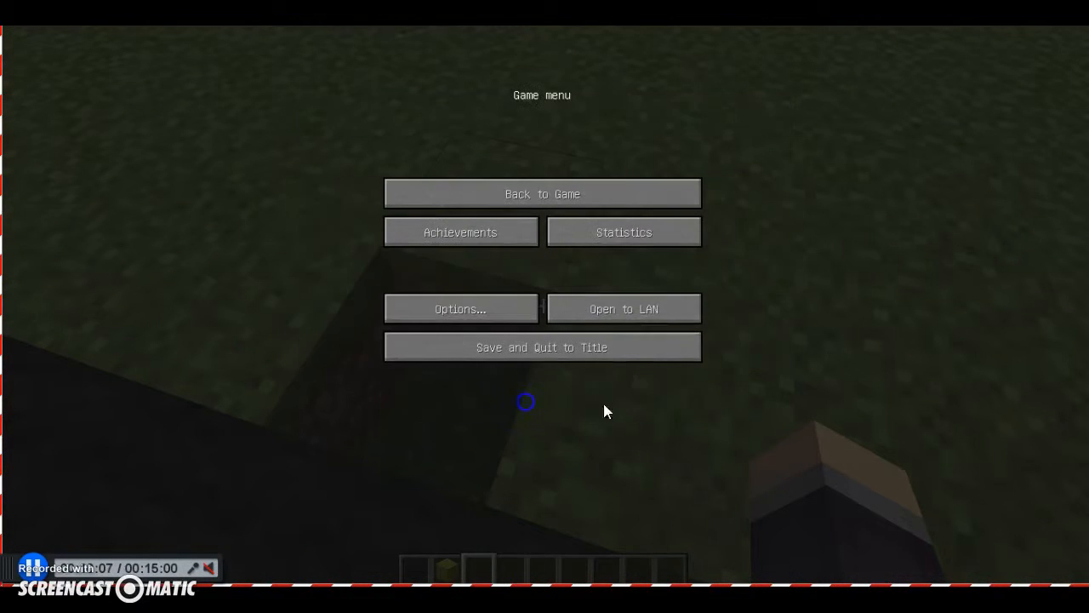
left_click(541, 193)
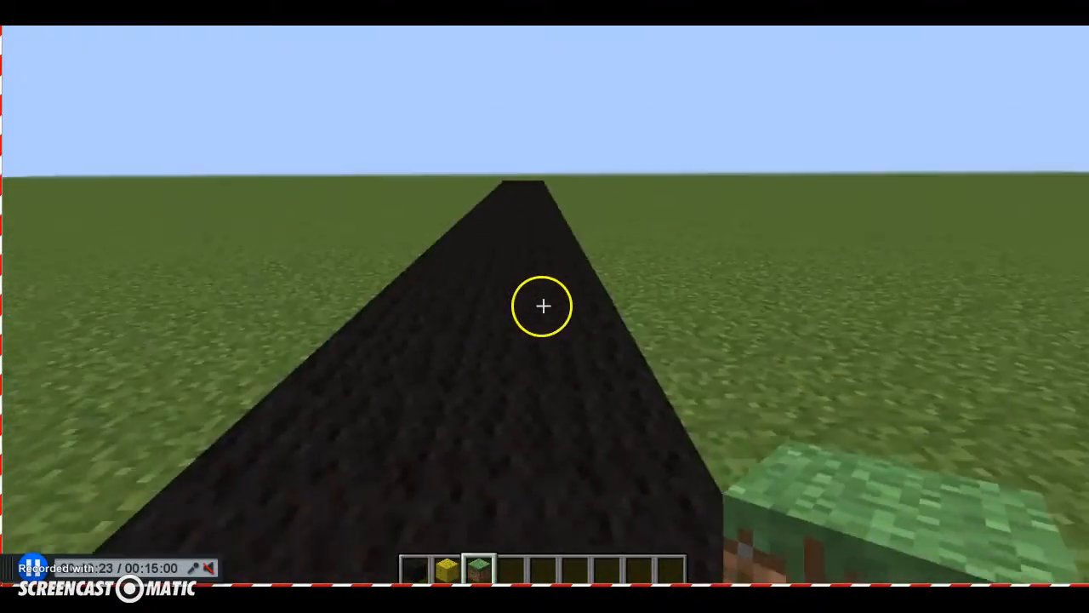
mouse_move(545, 306)
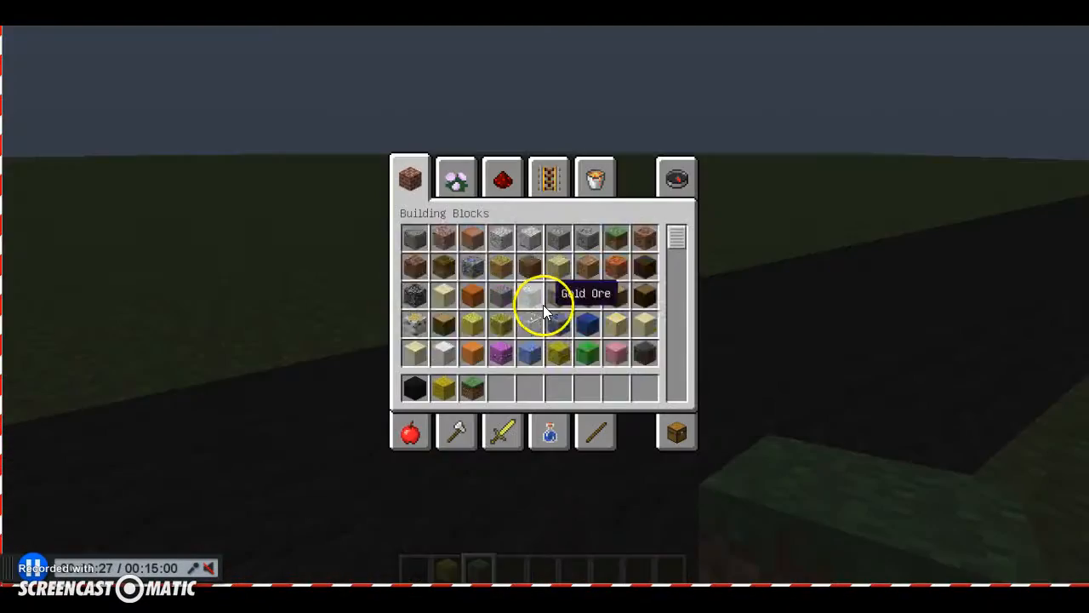
Drag obsidian and several more coloured building blocks into the hotbar, then close the inventory
scroll("down", 3)
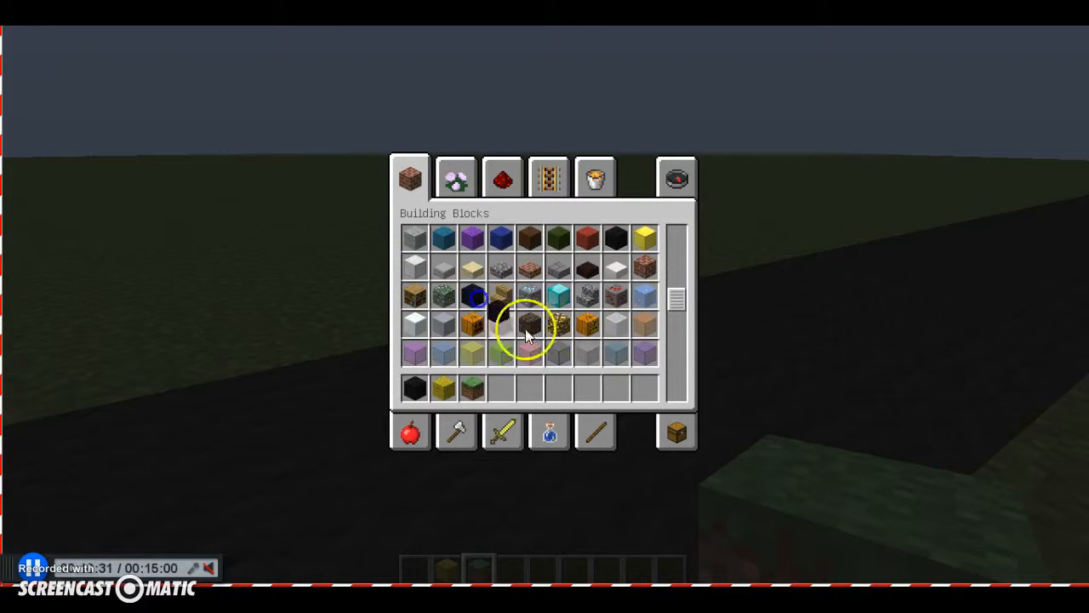
mouse_move(417, 293)
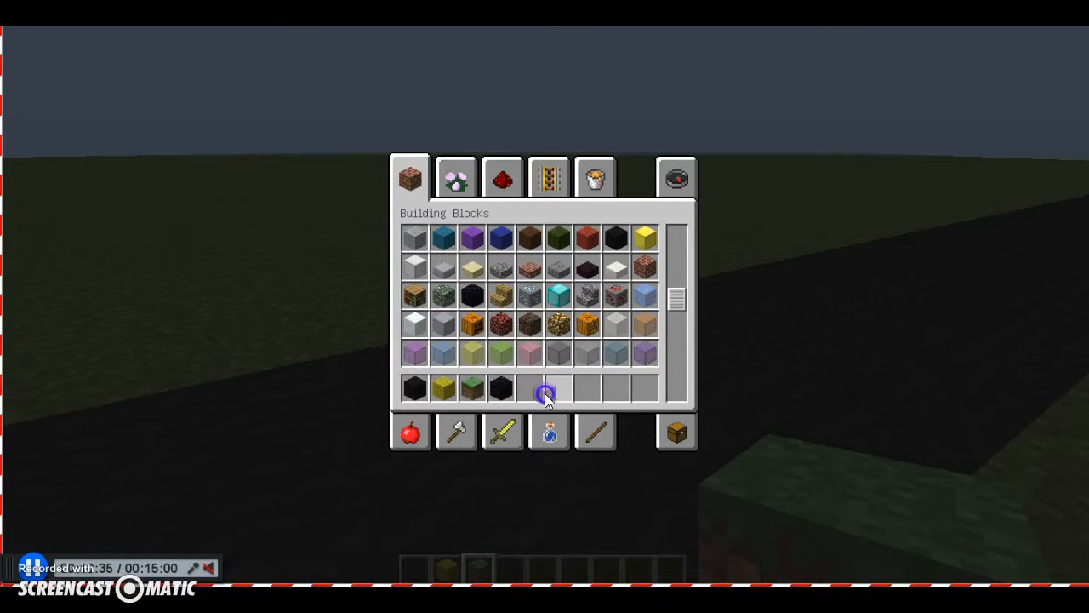
mouse_move(587, 388)
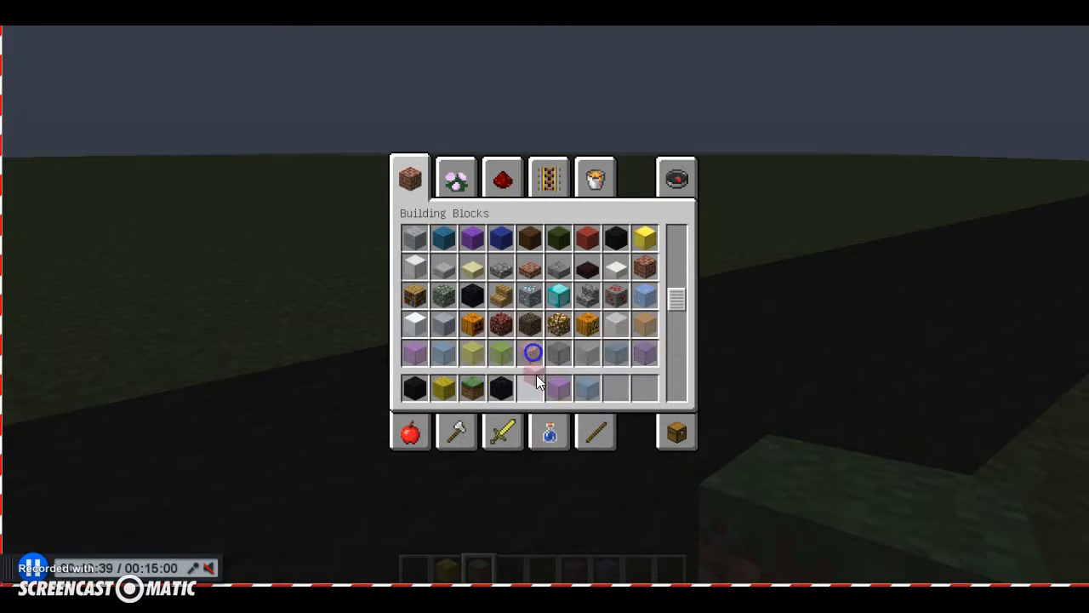
key("Escape")
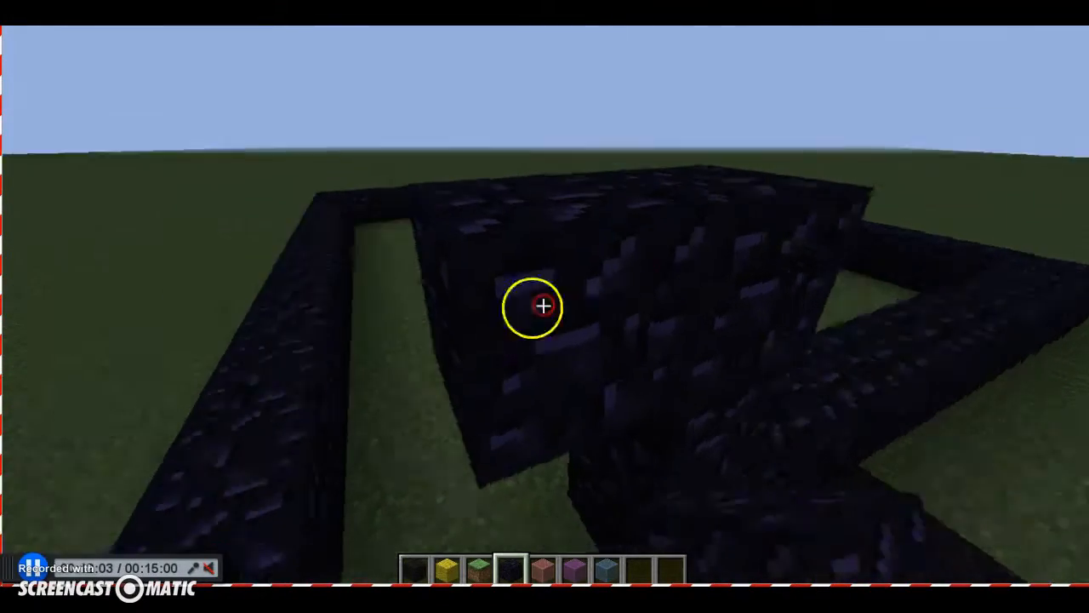
mouse_move(544, 306)
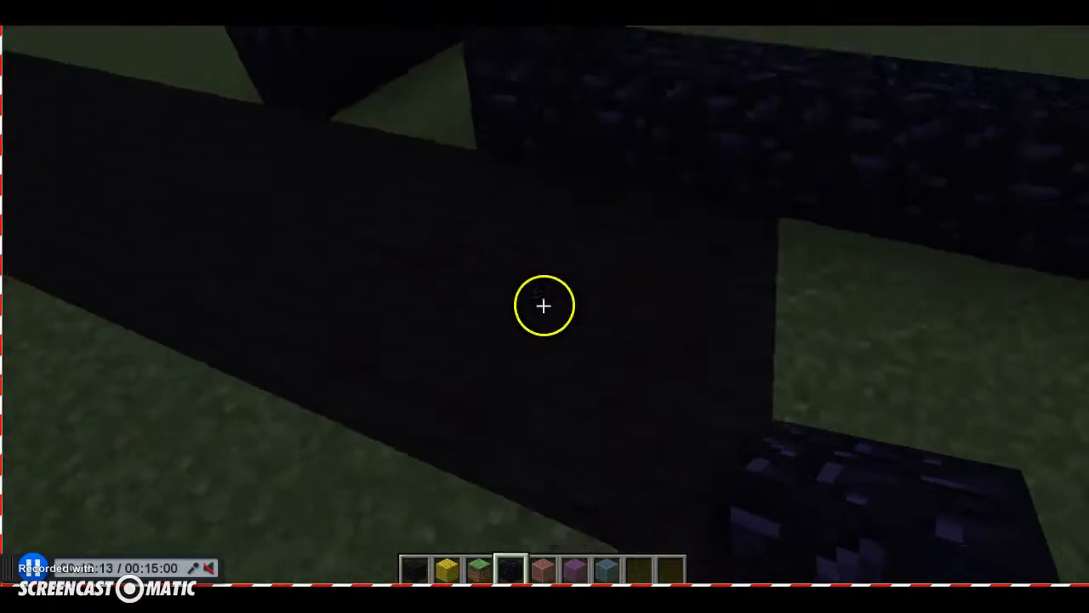
mouse_move(545, 306)
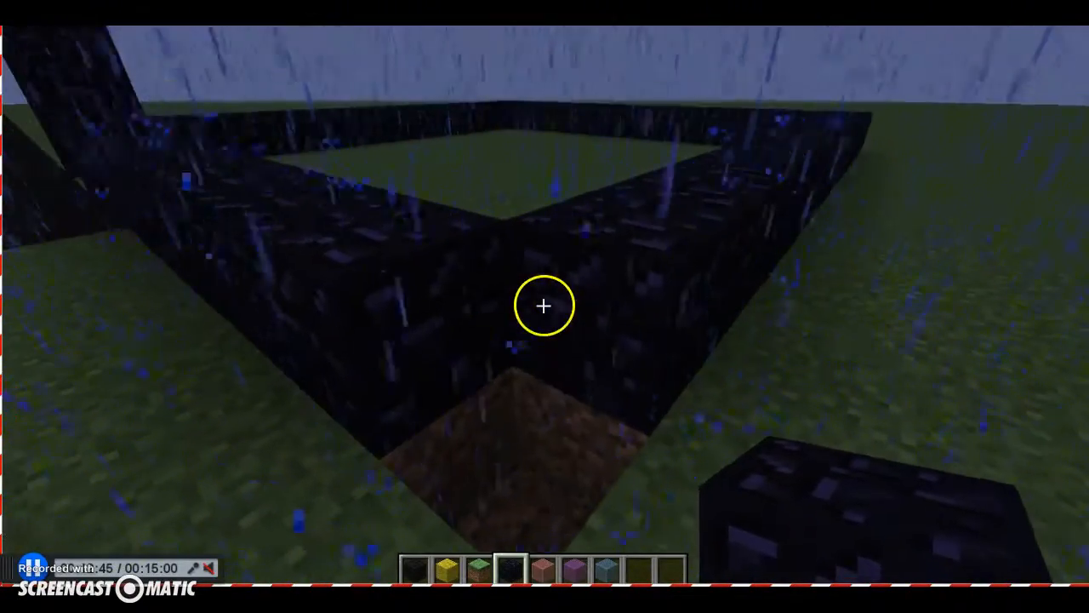
mouse_move(545, 307)
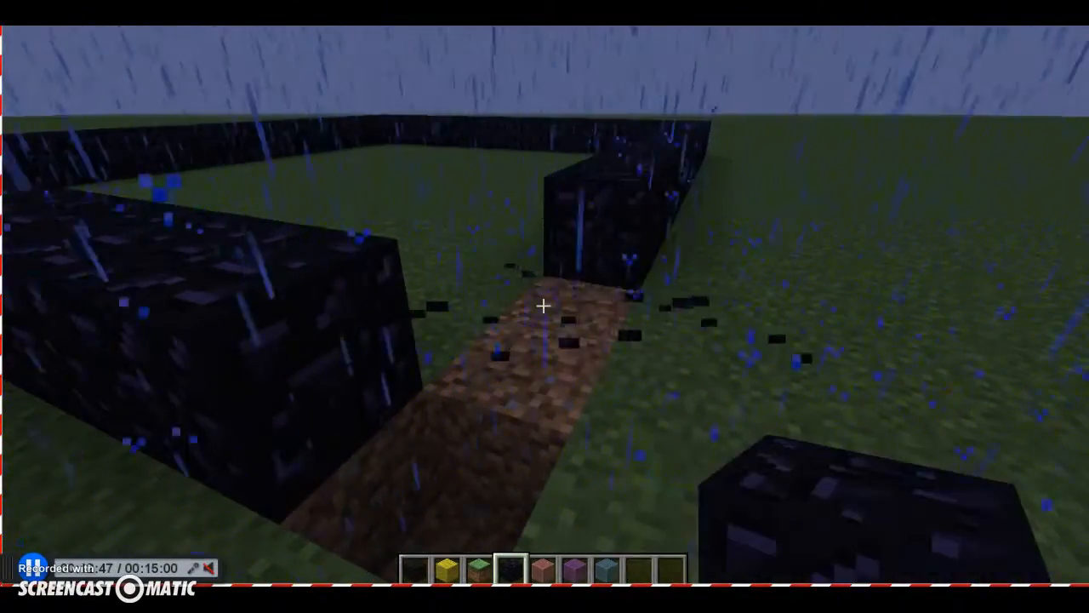
mouse_move(545, 307)
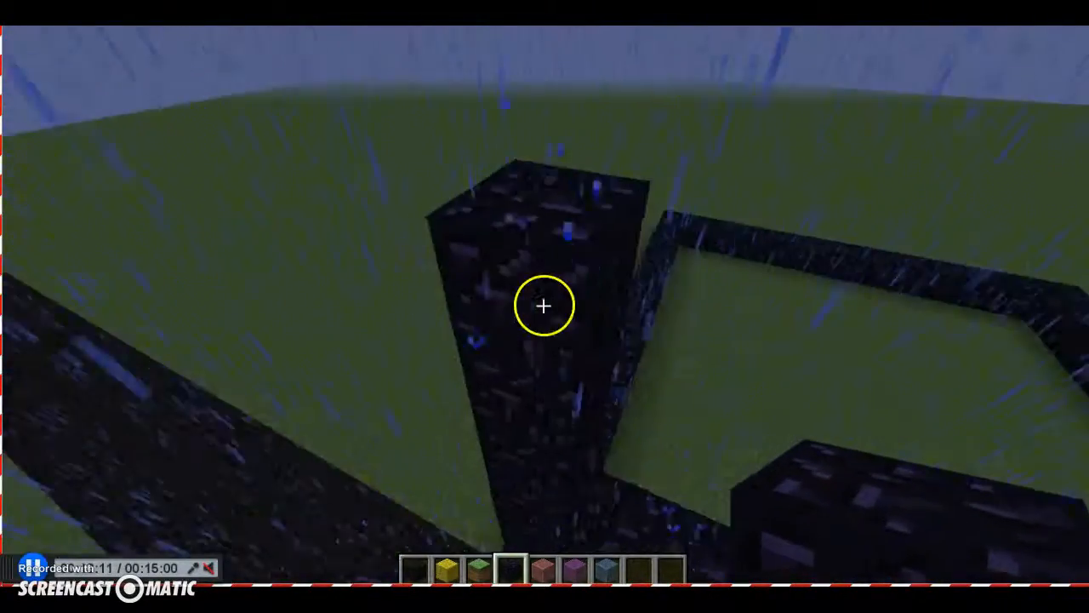
mouse_move(545, 307)
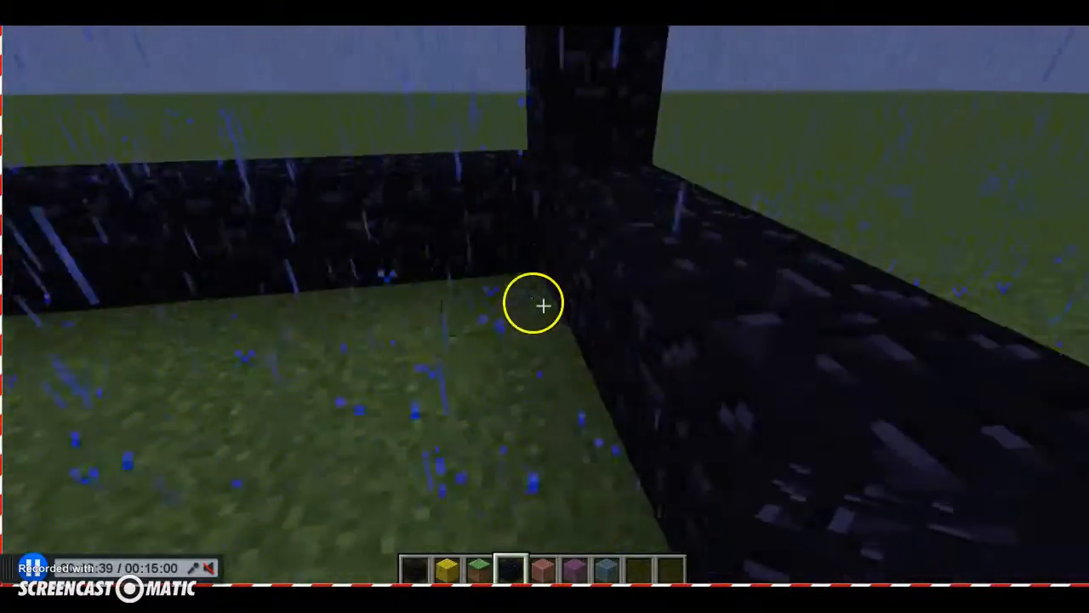
mouse_move(544, 306)
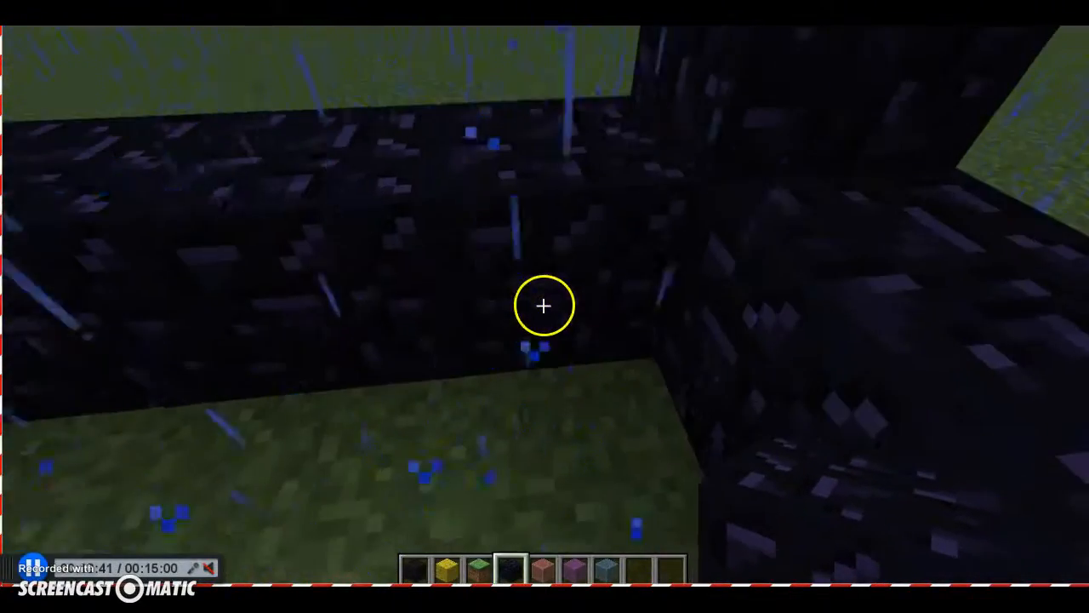